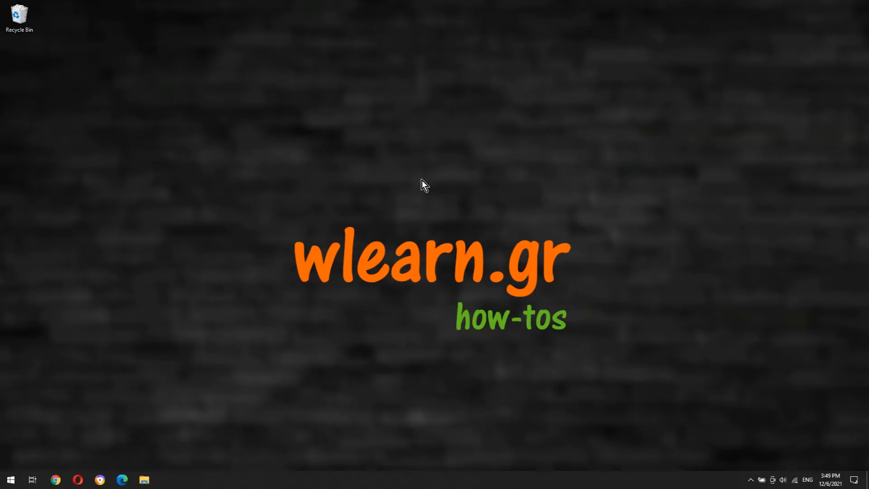
# Launch Google Chrome from the Windows taskbar
pyautogui.click(55, 479)
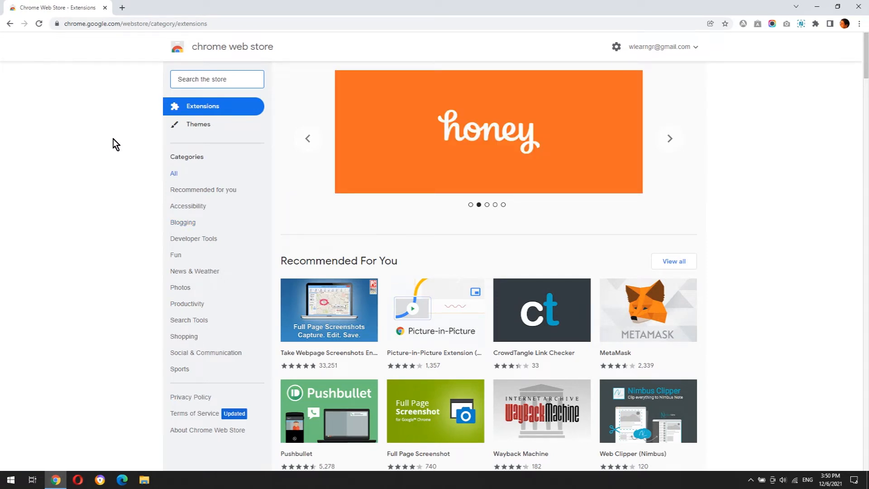
# Search the store for 'checker plus for gmail', pick its listing and add it to Chrome
pyautogui.write('ch')
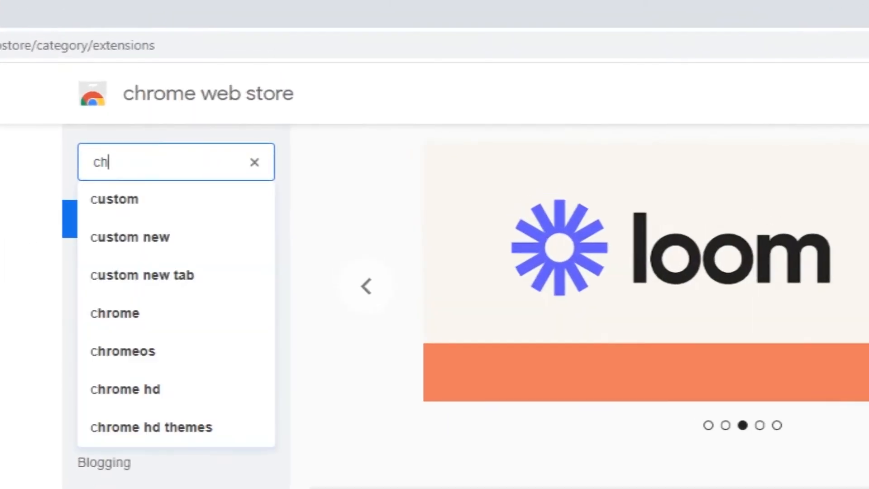
pyautogui.write('checker plus for gmail')
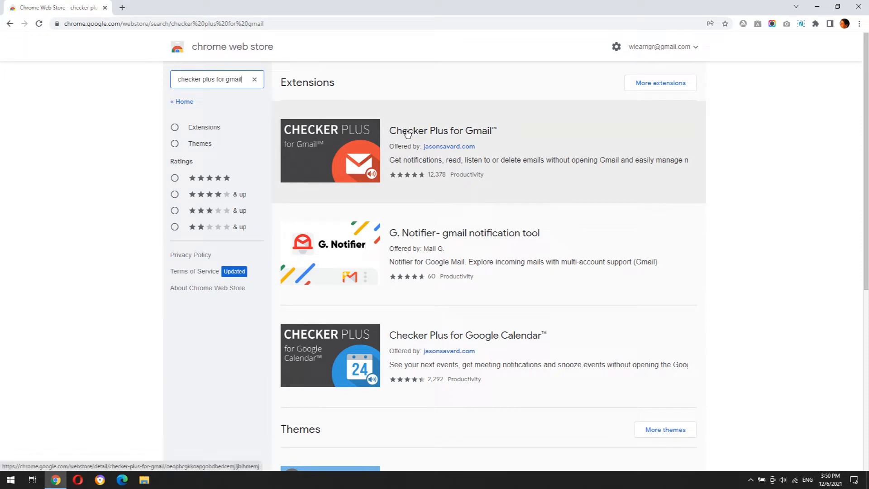
pyautogui.click(441, 130)
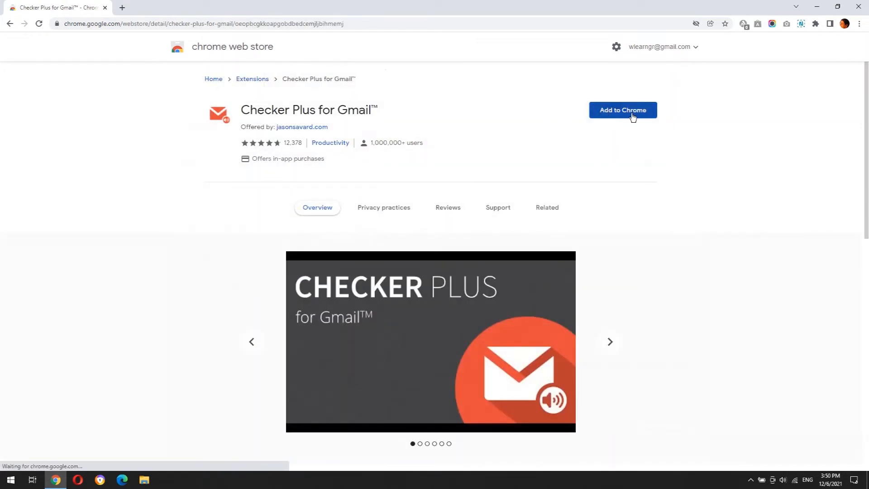
pyautogui.click(622, 109)
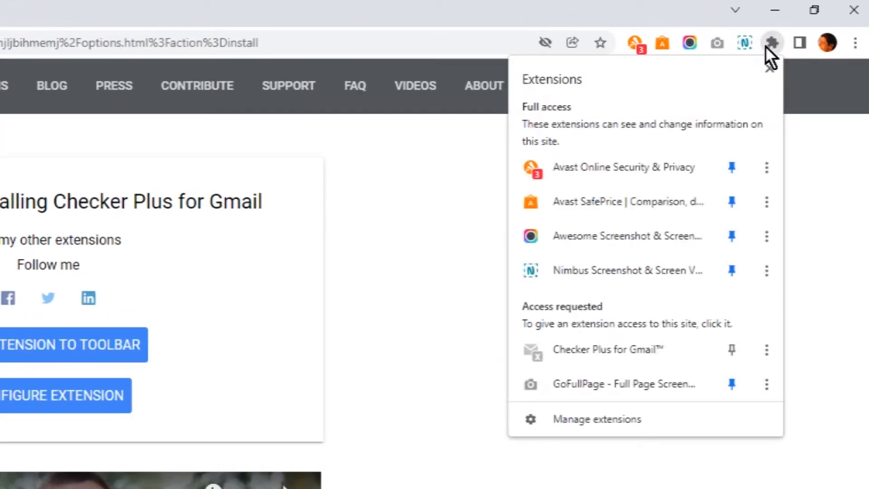
pyautogui.moveTo(640, 322)
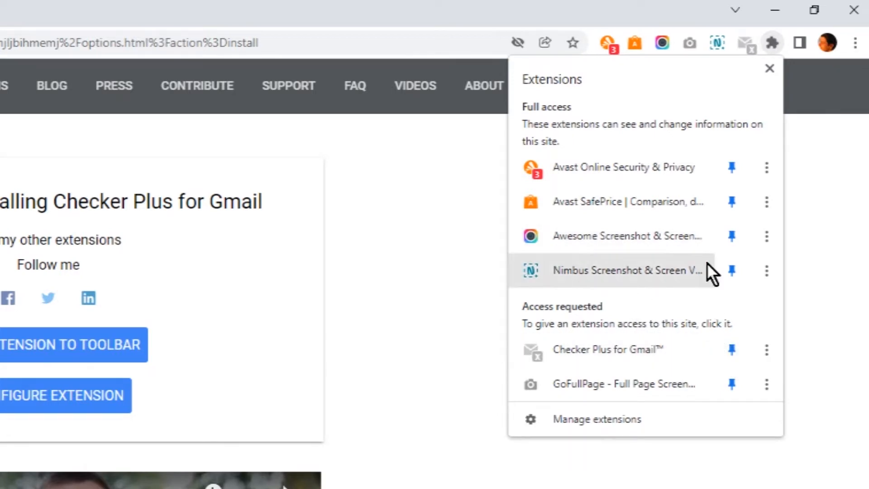
# Dismiss the Extensions menu and bring up the pinned Checker Plus popup
pyautogui.click(769, 68)
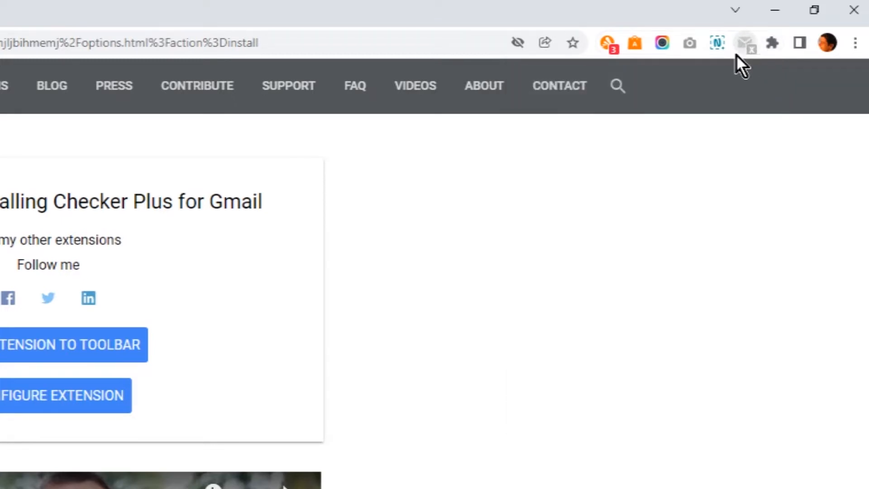
pyautogui.click(745, 43)
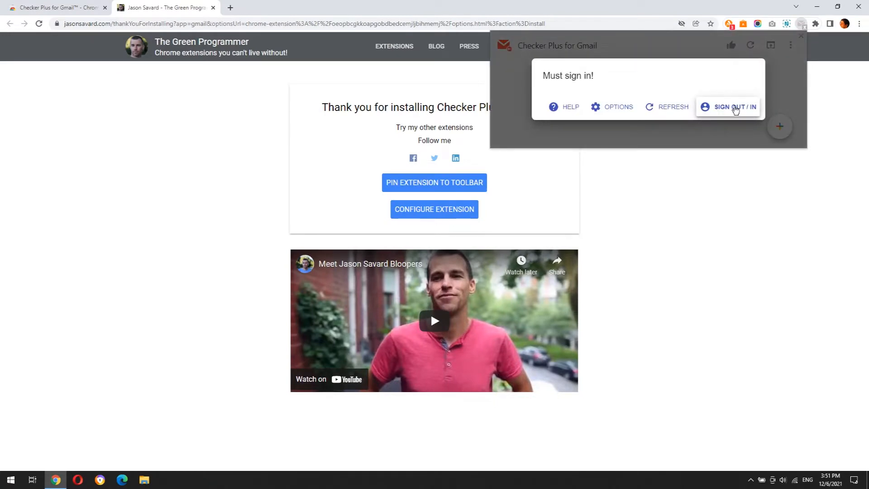
# Sign in to Checker Plus with the first listed Google account
pyautogui.click(732, 107)
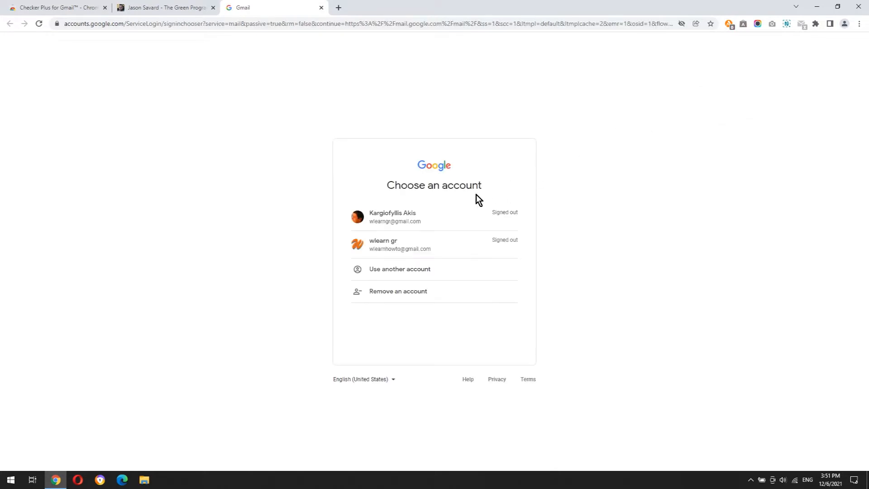
pyautogui.click(395, 216)
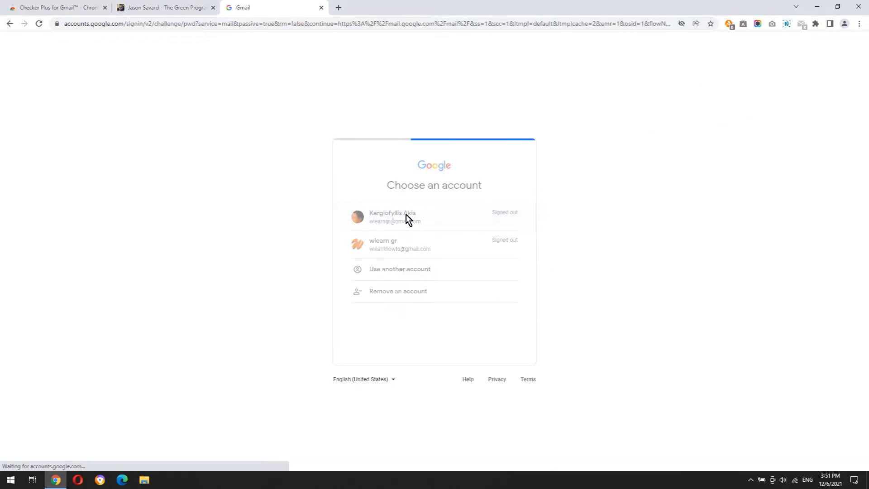
pyautogui.click(407, 216)
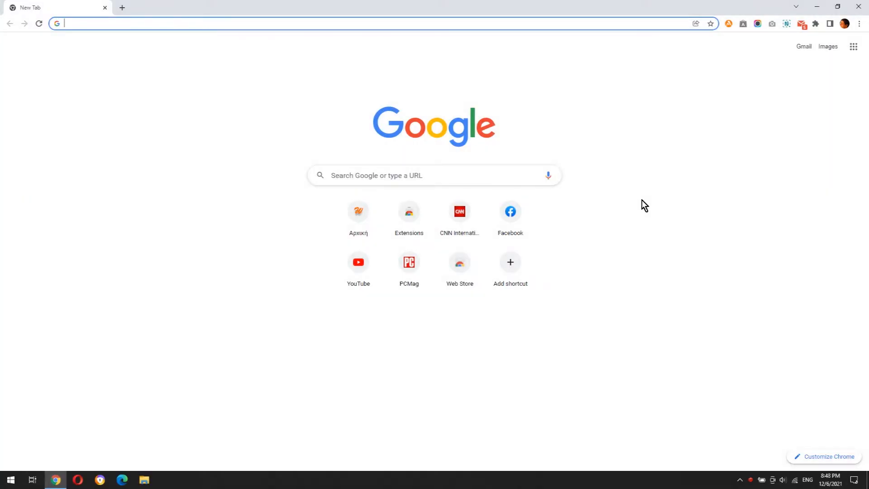
pyautogui.moveTo(729, 135)
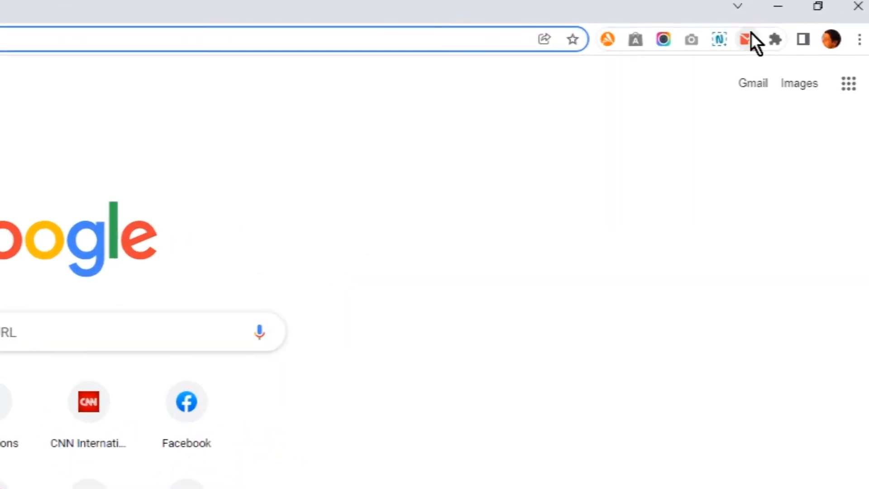
# Show the popup's unread inbox messages, scroll through them, close and reopen it
pyautogui.click(747, 39)
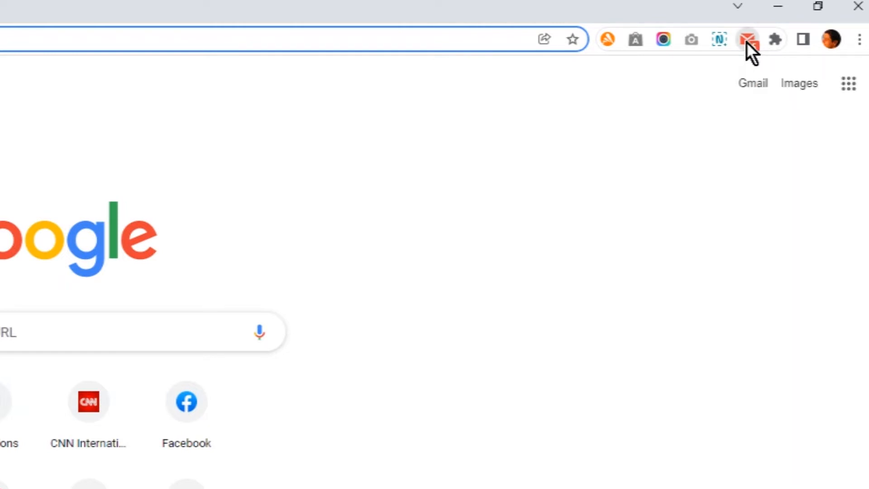
pyautogui.click(748, 39)
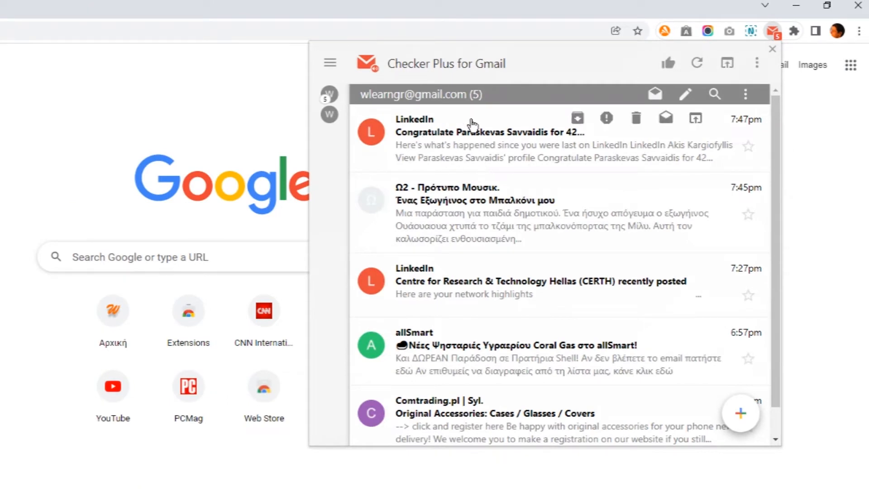
pyautogui.moveTo(479, 154)
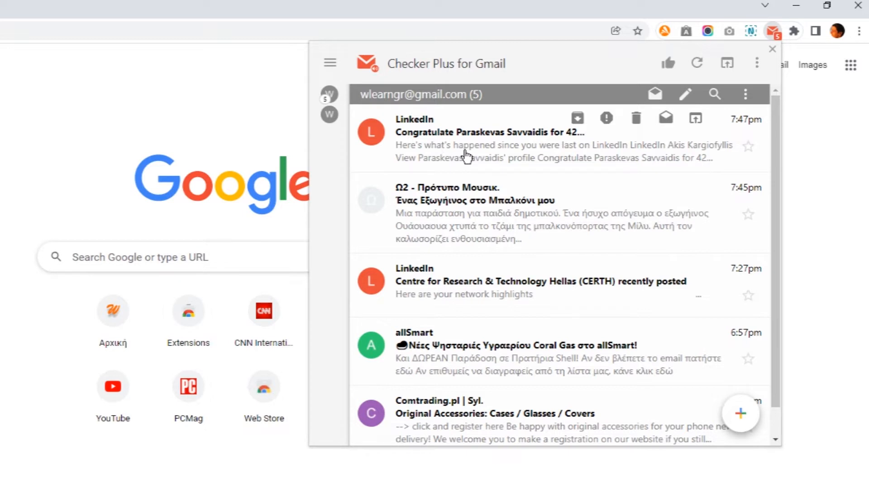
pyautogui.scroll(-3)
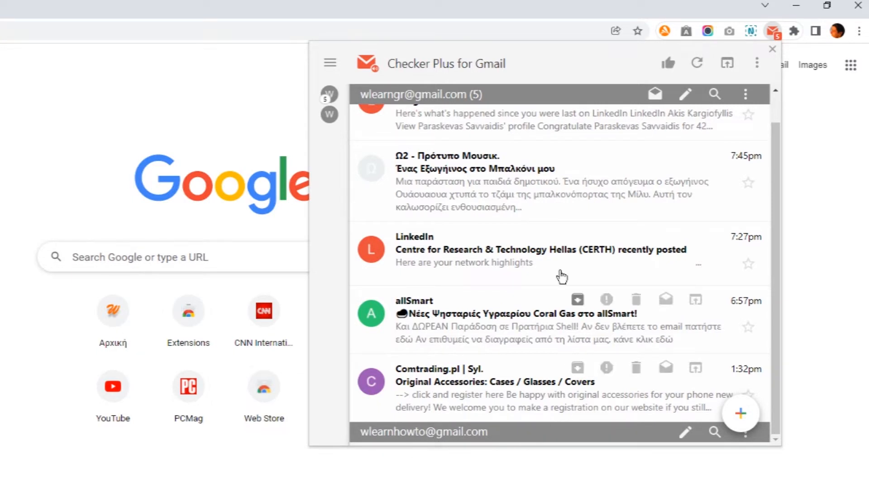
pyautogui.moveTo(404, 104)
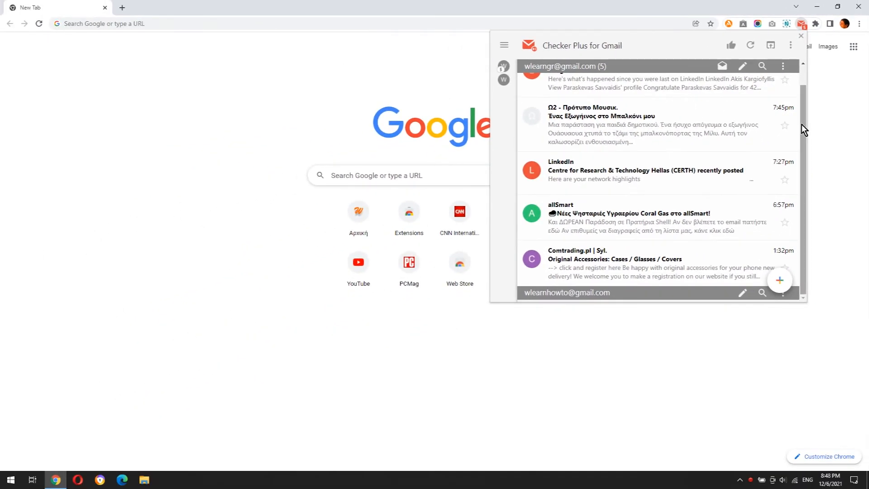
pyautogui.click(800, 35)
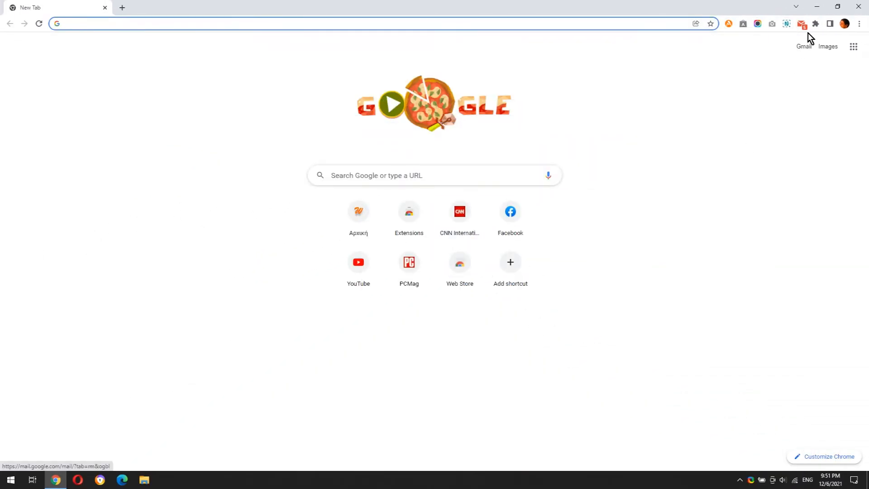
pyautogui.click(800, 23)
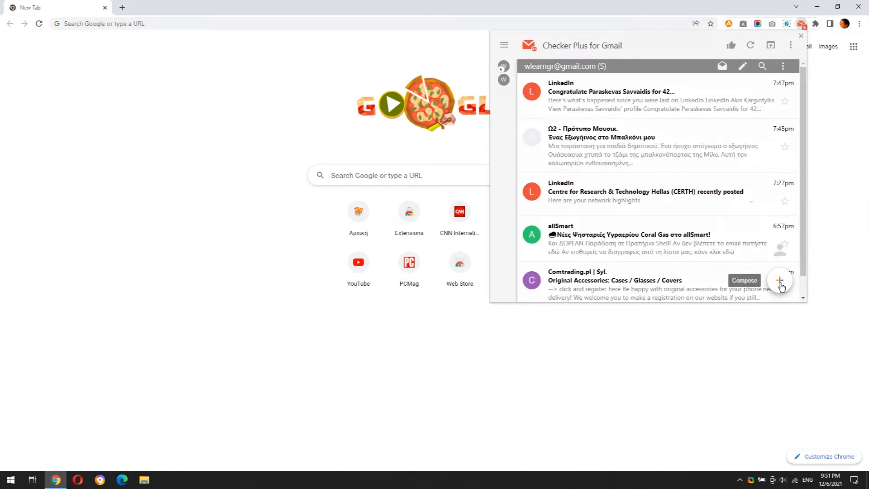
# Start a new email addressed to the second suggested recipient
pyautogui.click(779, 279)
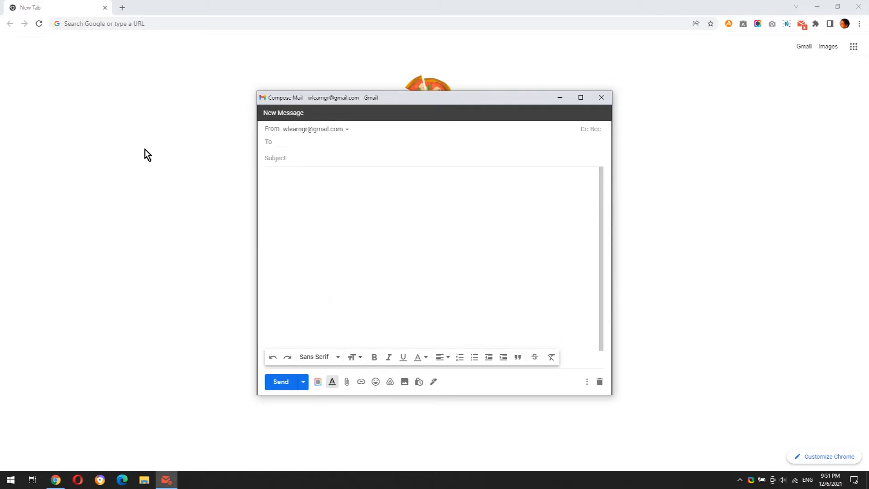
pyautogui.write('wl')
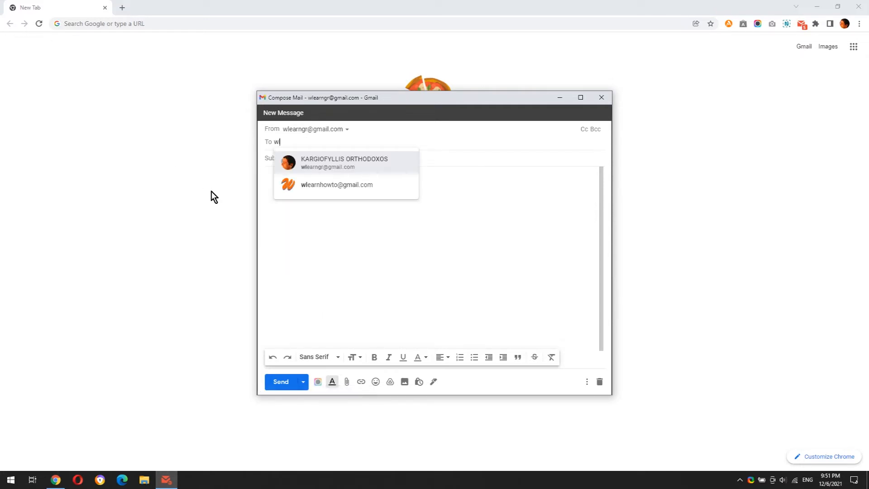
pyautogui.moveTo(303, 188)
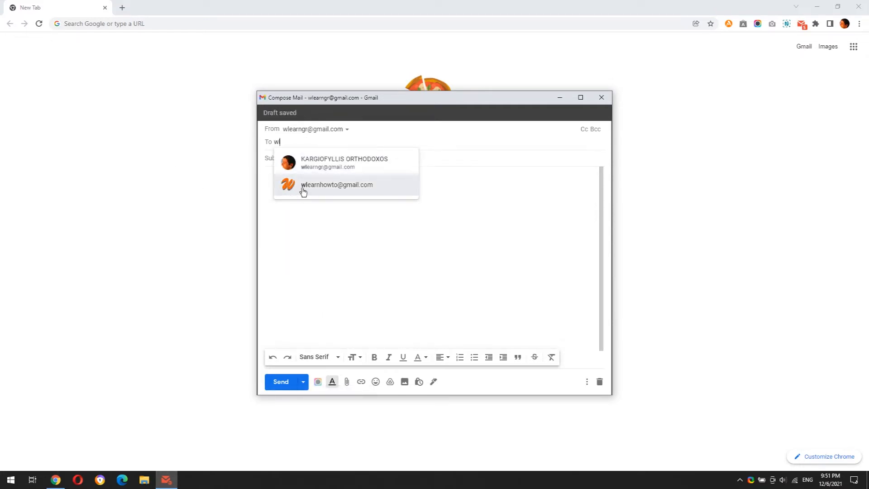
pyautogui.click(336, 185)
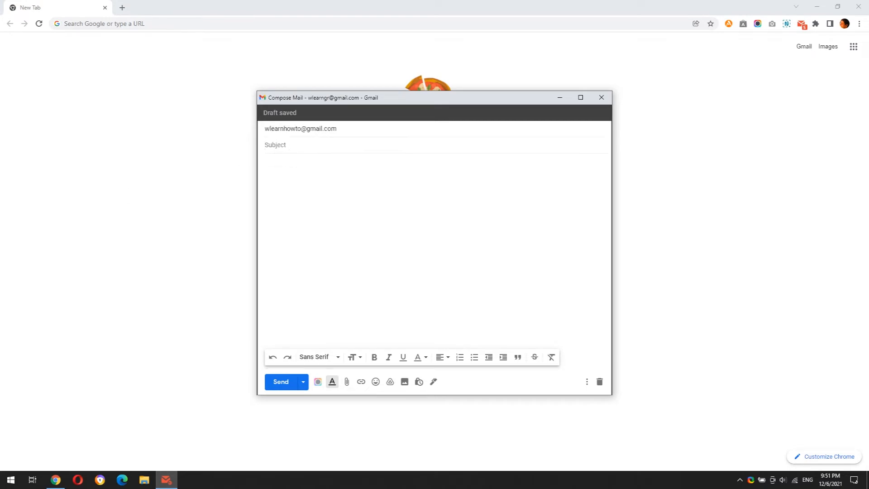
# Write 'This is a test email from Checker Plus for Gmail extension.' and send it
pyautogui.write('This is a test email')
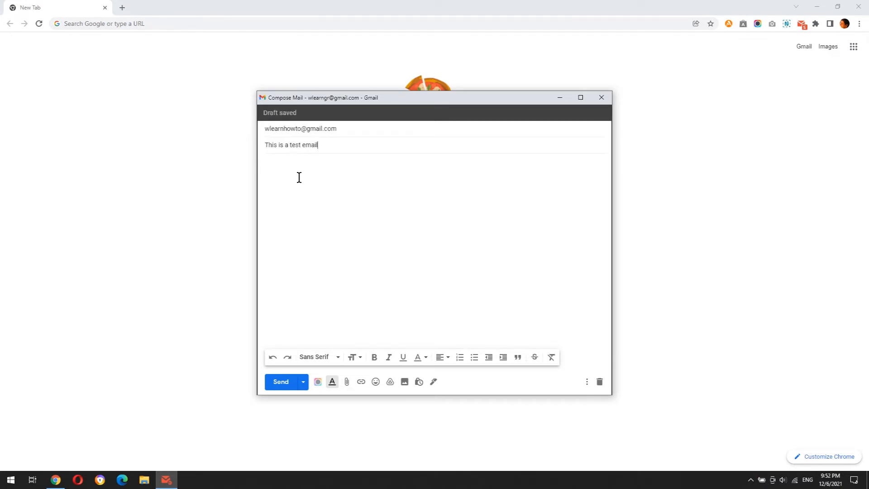
pyautogui.write('This is a test email')
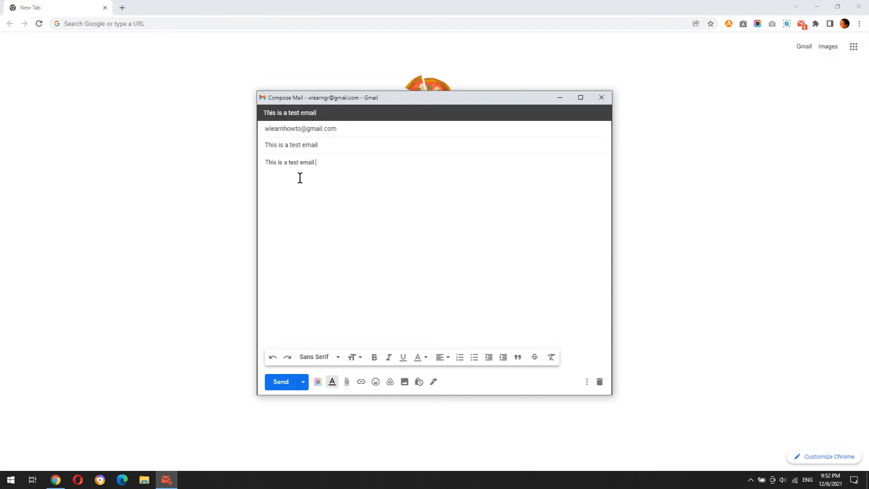
pyautogui.write('from Checker P')
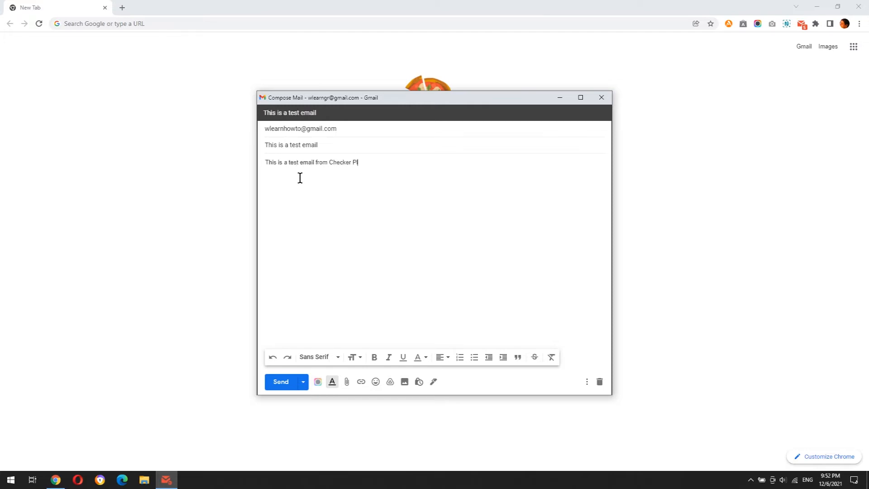
pyautogui.write('lus for Gmail extension.')
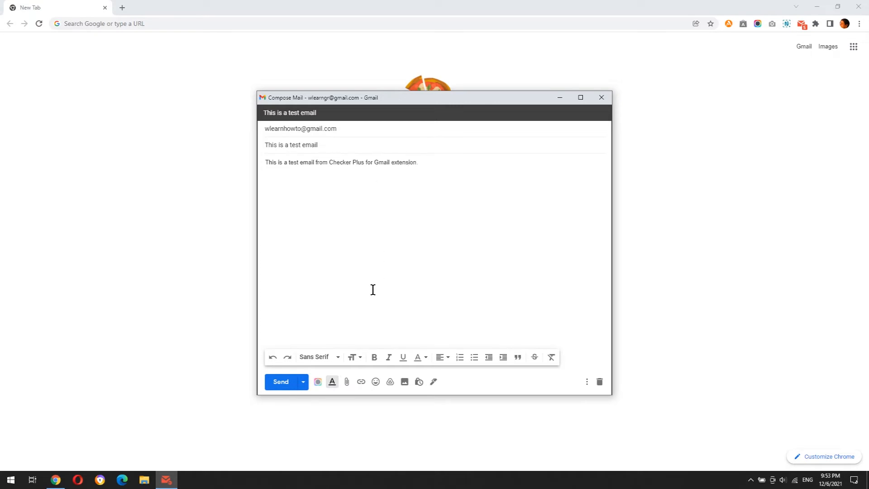
pyautogui.click(280, 381)
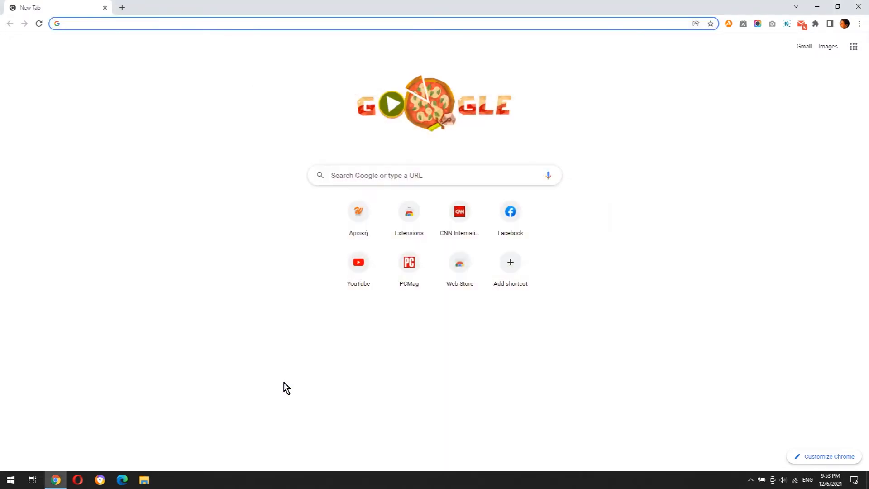
pyautogui.moveTo(717, 227)
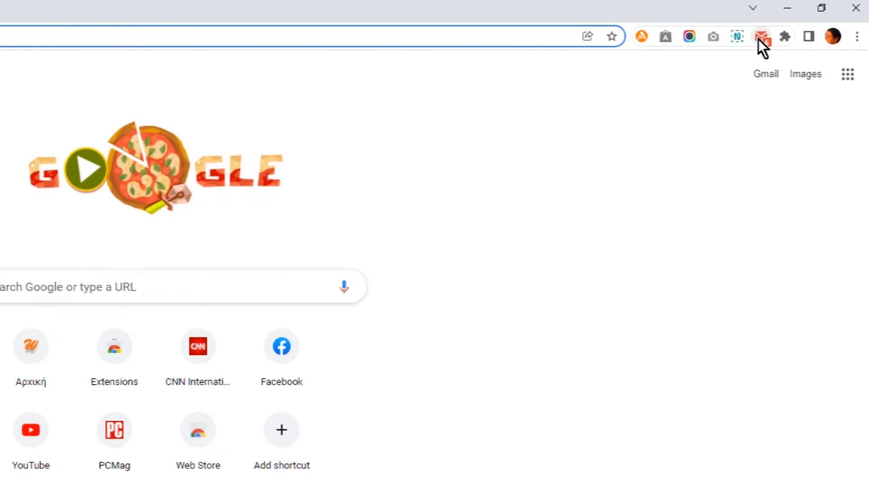
# Read the newly arrived test email in the popup and return to the message list
pyautogui.click(762, 36)
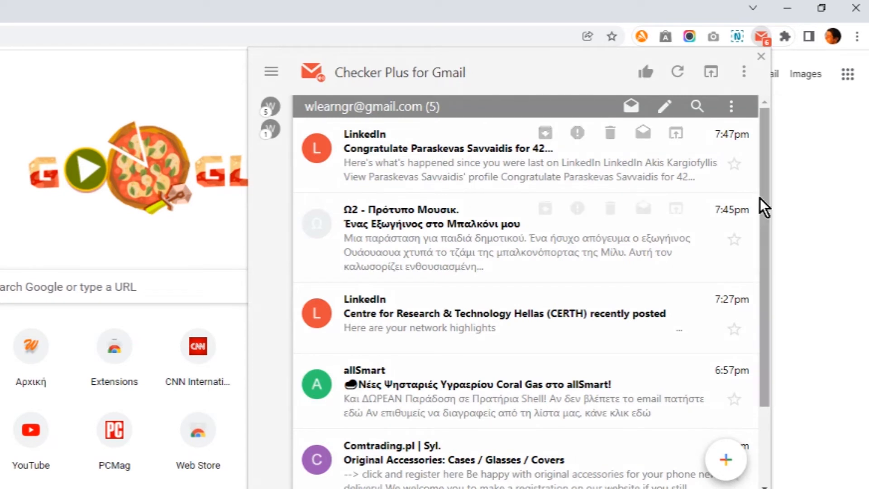
pyautogui.scroll(-3)
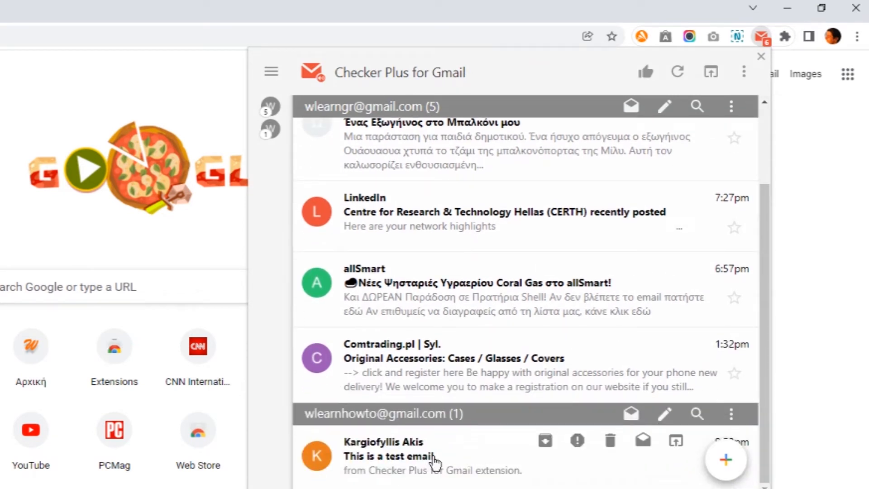
pyautogui.click(389, 456)
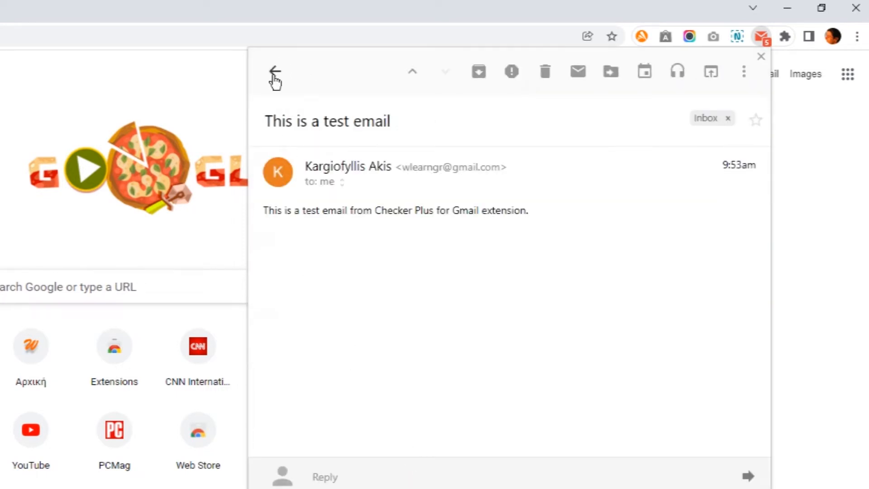
pyautogui.click(275, 72)
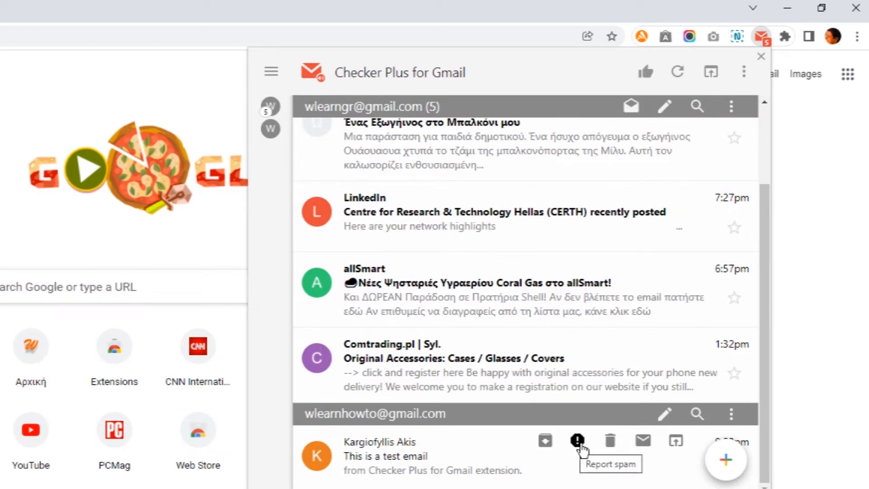
pyautogui.moveTo(642, 443)
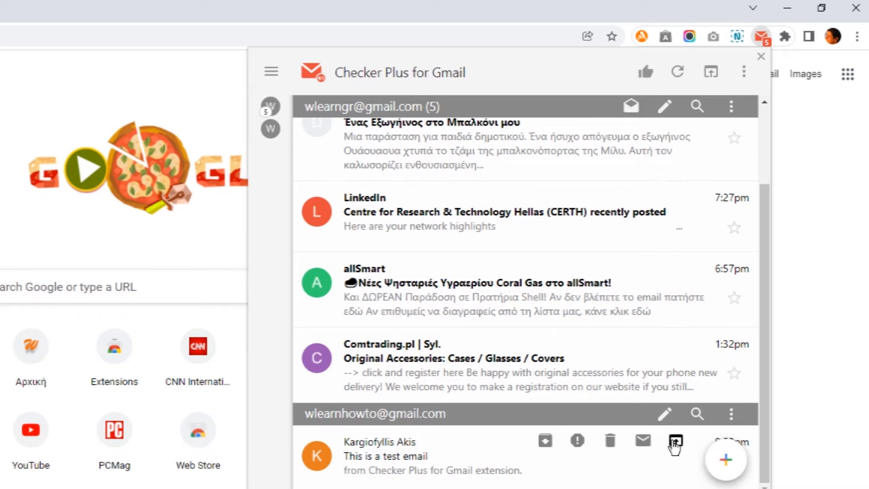
pyautogui.moveTo(675, 441)
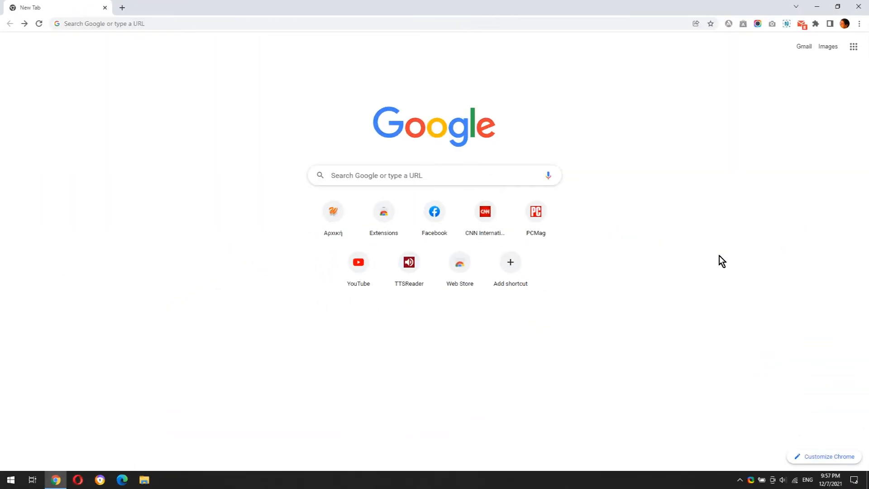
pyautogui.moveTo(796, 97)
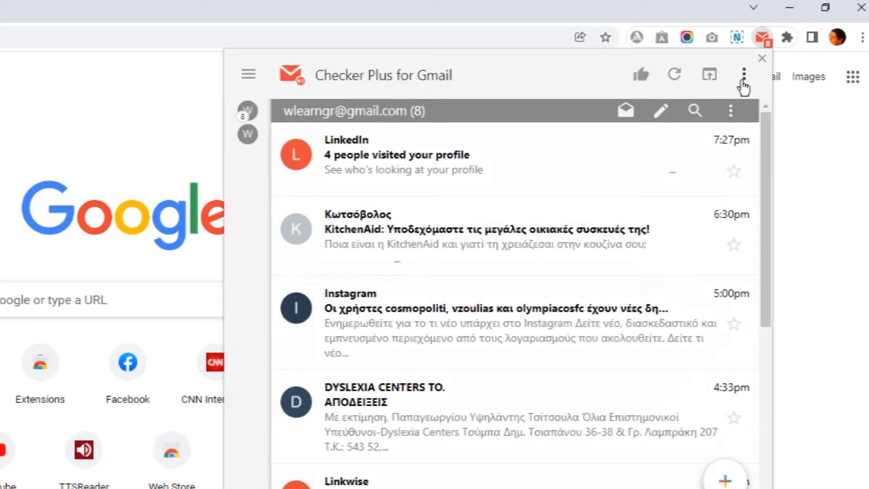
# Switch the popup to the regular Gmail inbox, then back to the Checker Plus list
pyautogui.click(744, 75)
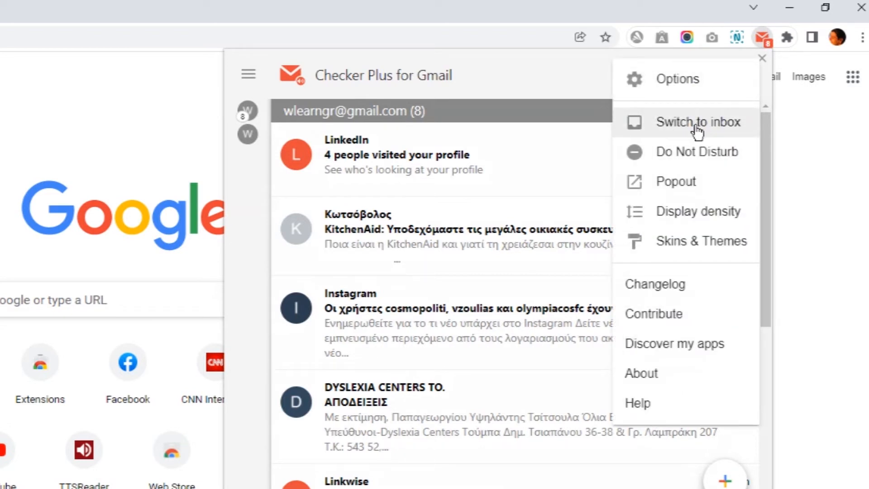
pyautogui.click(698, 121)
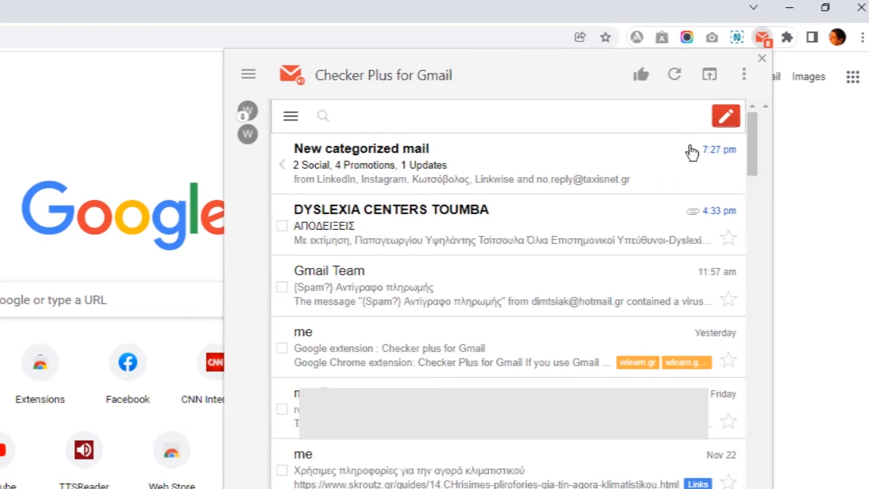
pyautogui.moveTo(744, 75)
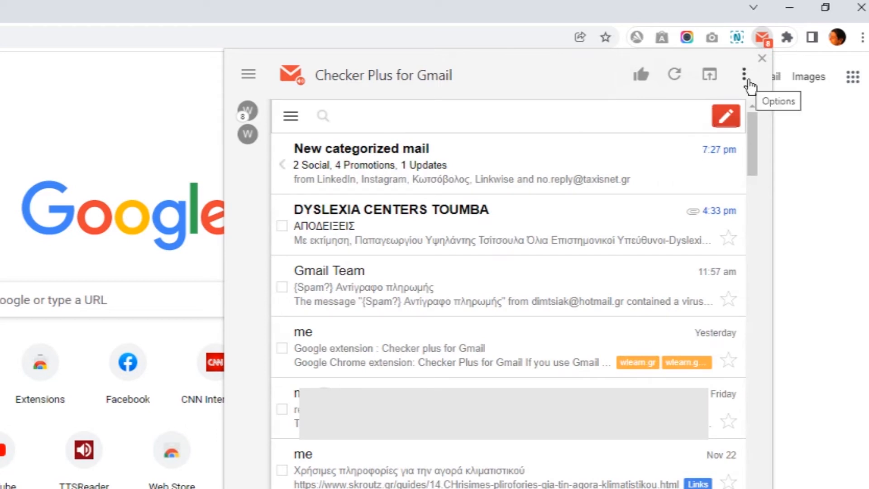
pyautogui.click(744, 75)
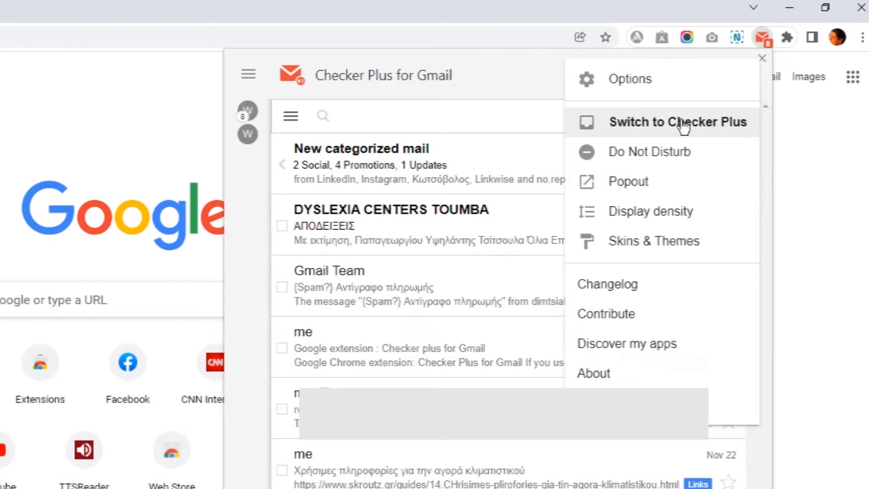
pyautogui.click(677, 122)
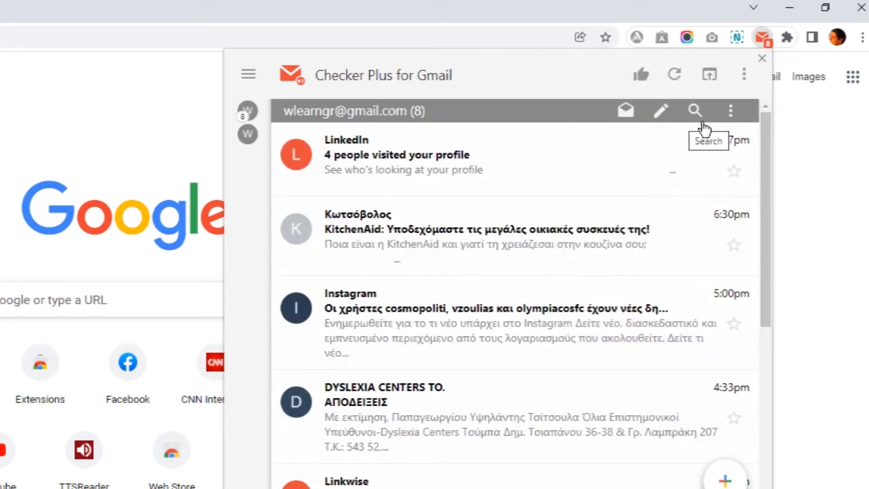
# Enable Do Not Disturb from the three-dot menu and confirm it in the reopened popup
pyautogui.click(744, 74)
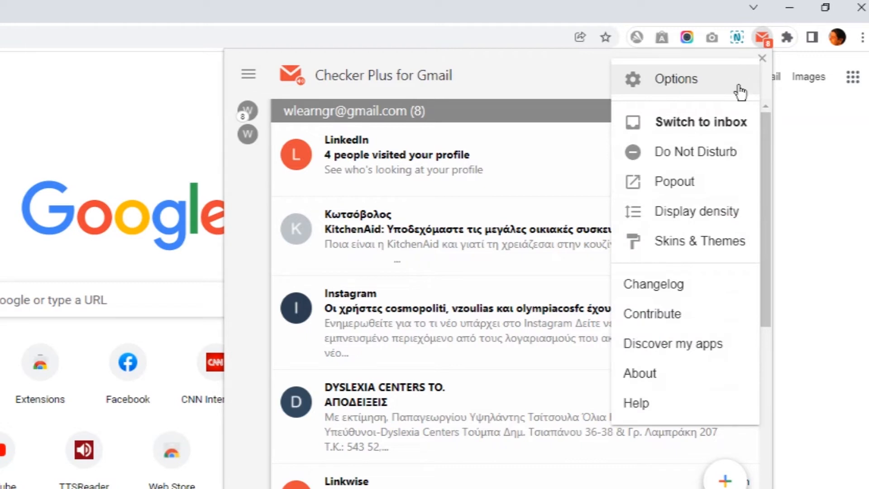
pyautogui.moveTo(683, 159)
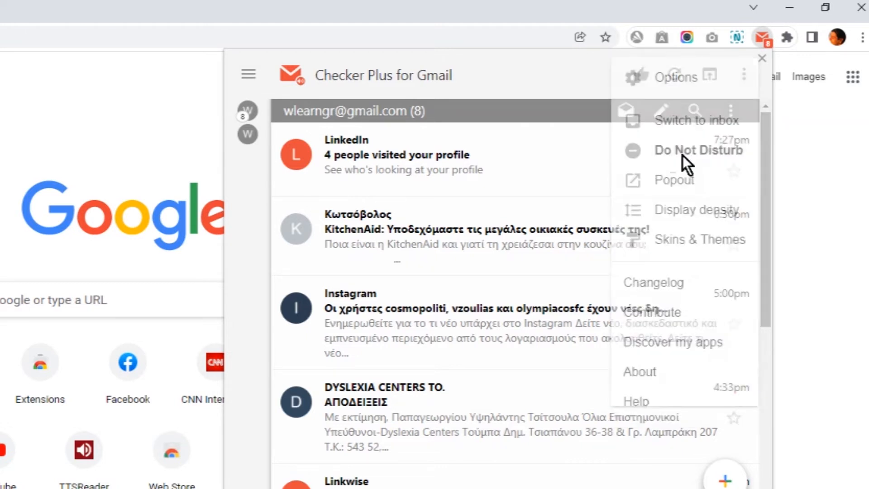
pyautogui.click(698, 149)
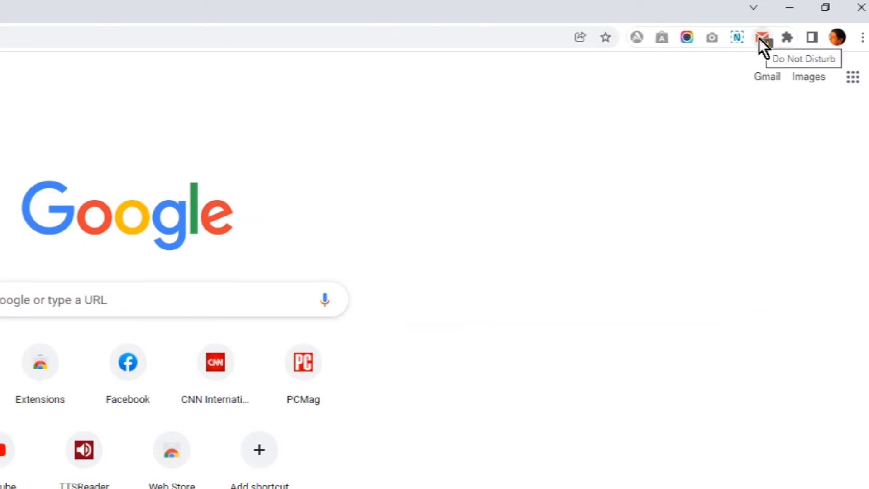
pyautogui.click(761, 37)
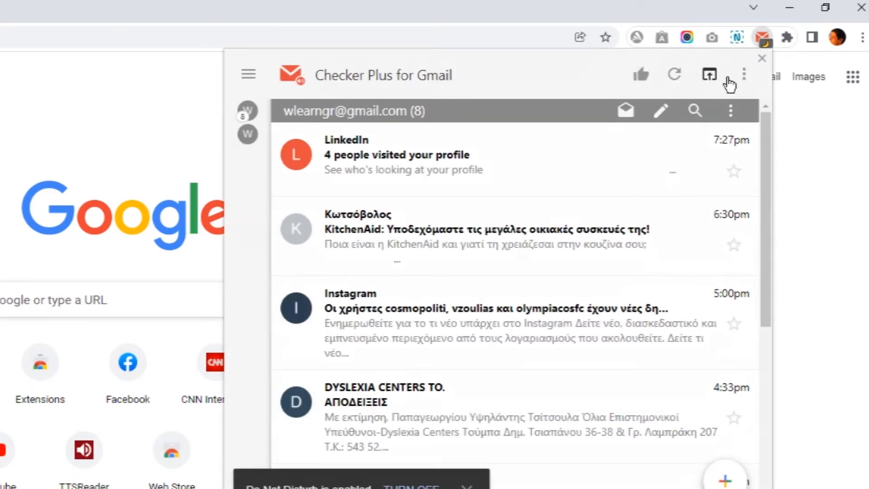
pyautogui.click(744, 75)
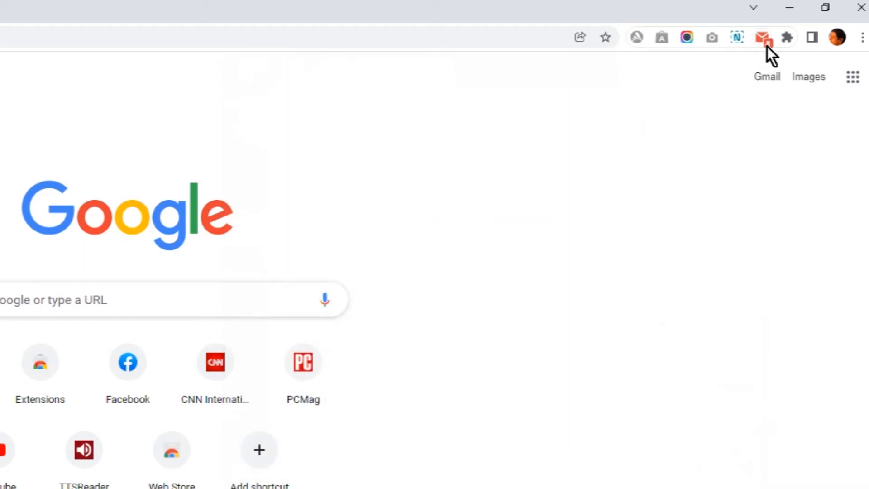
# Pop the mail list out into its own full browser tab via Popout
pyautogui.click(764, 38)
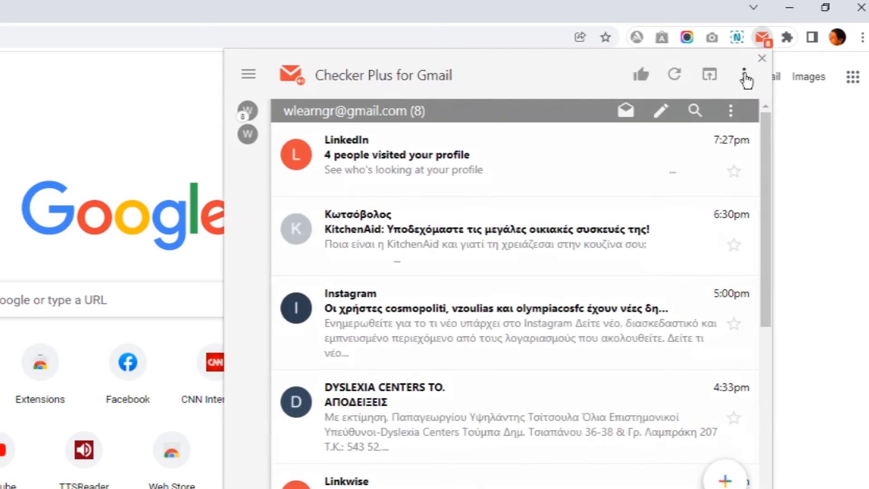
pyautogui.click(745, 75)
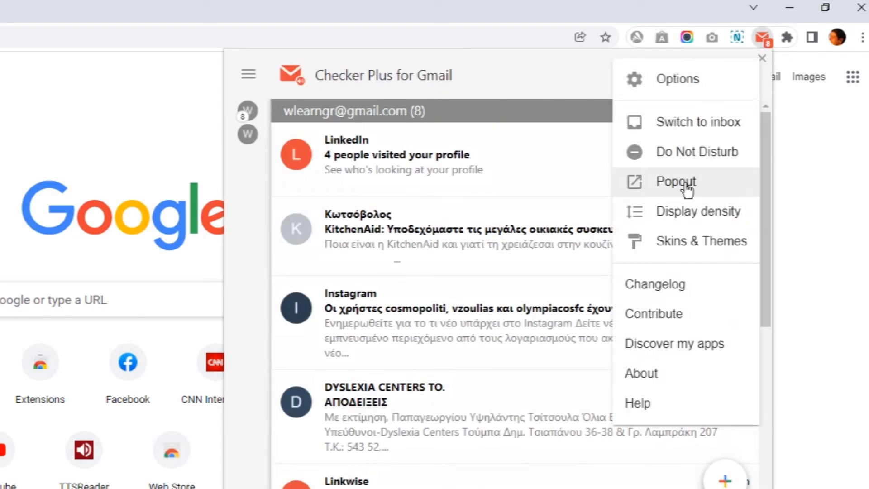
pyautogui.click(675, 181)
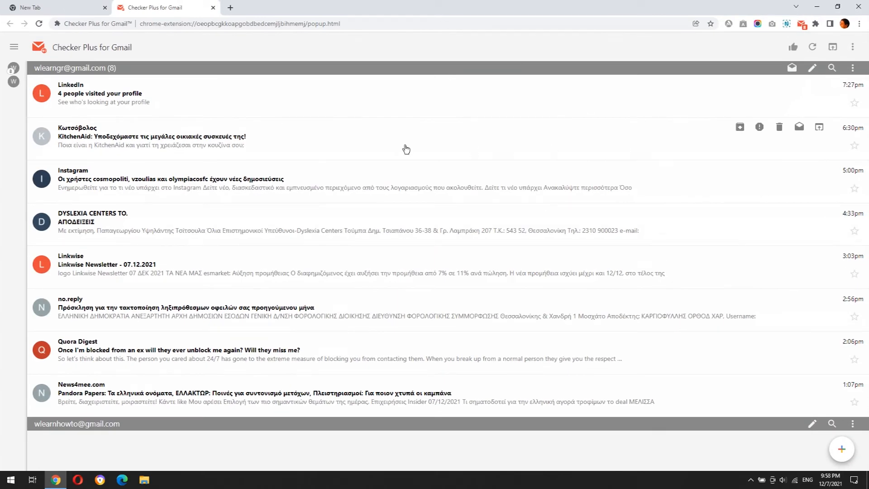
pyautogui.moveTo(212, 11)
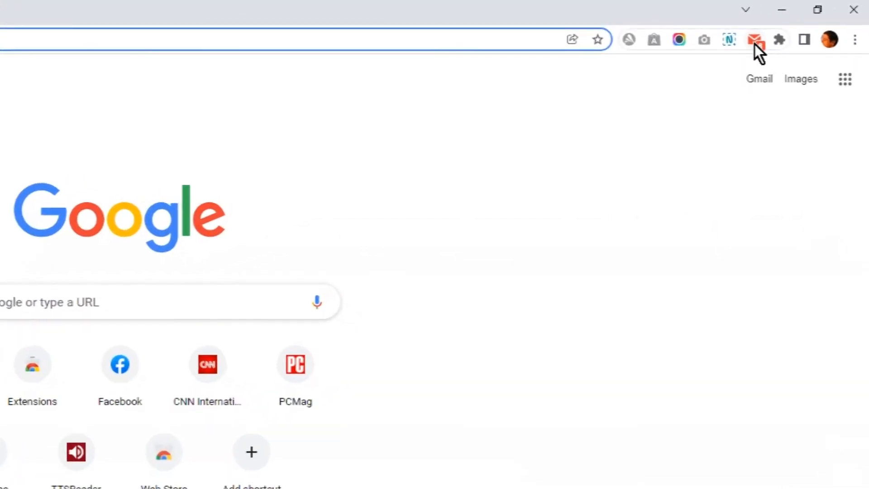
# Preview Compact and Comfortable message-list densities, then keep Cozy and confirm with OK
pyautogui.click(755, 39)
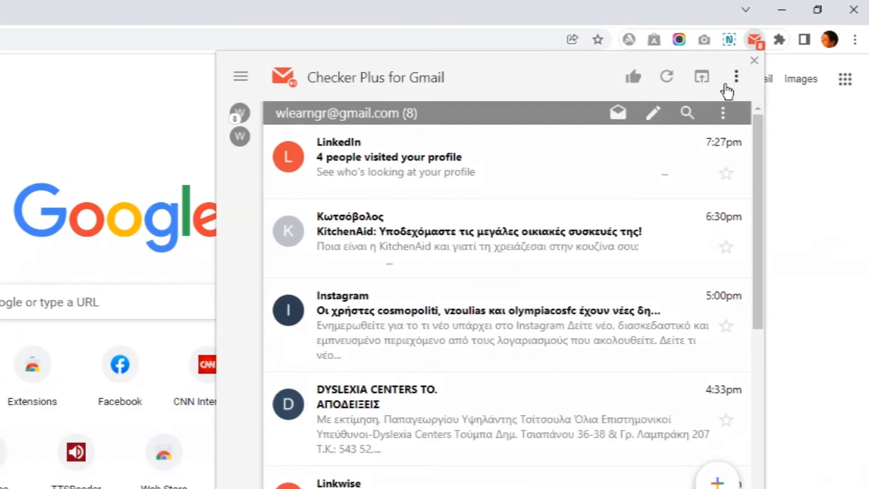
pyautogui.click(736, 76)
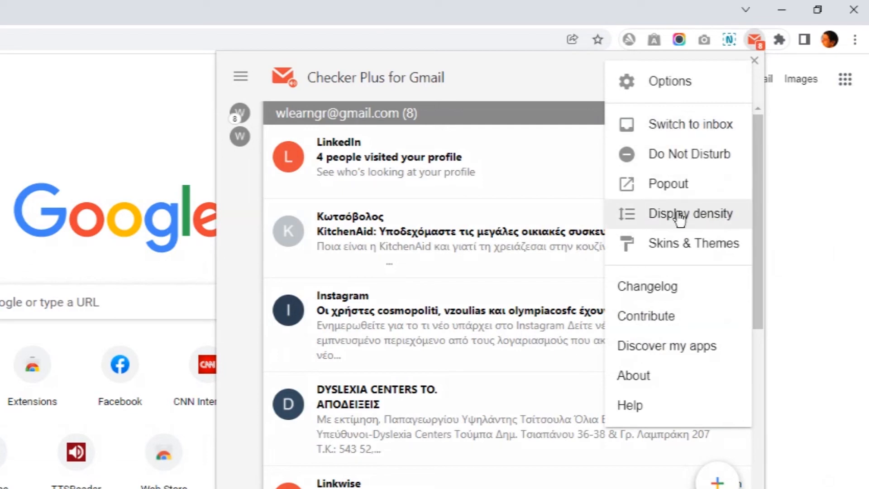
pyautogui.click(691, 213)
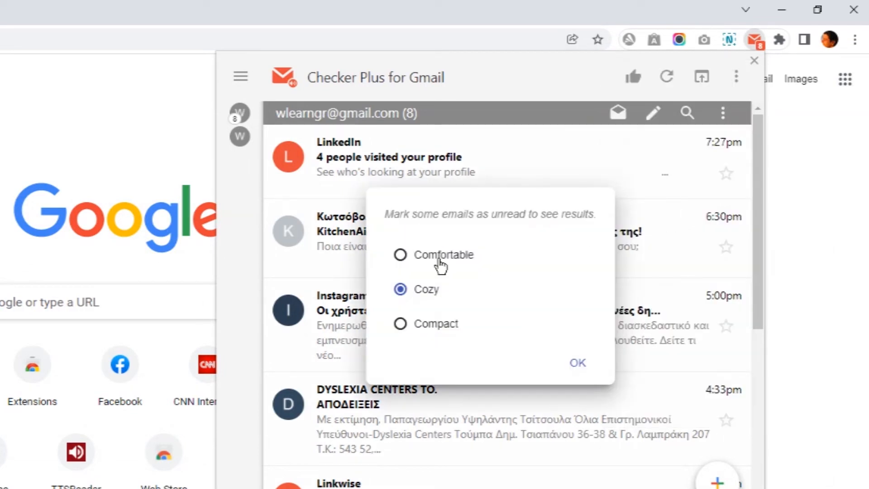
pyautogui.moveTo(387, 298)
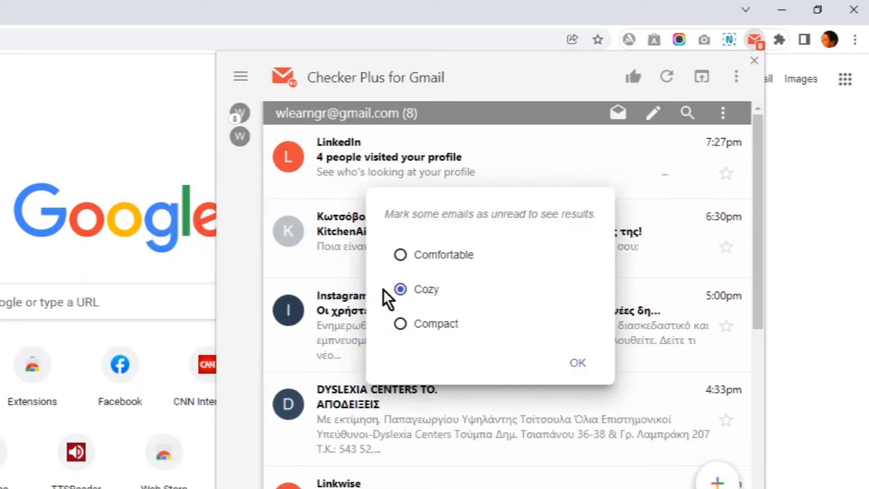
pyautogui.click(400, 324)
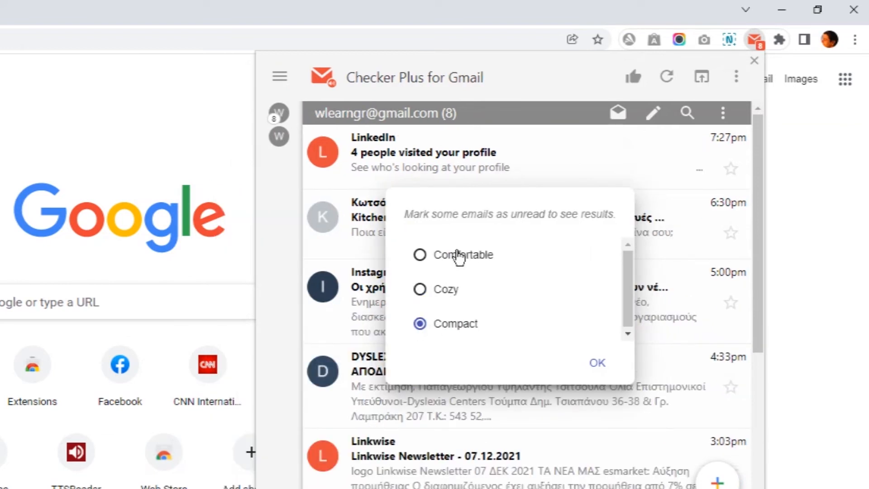
pyautogui.click(419, 255)
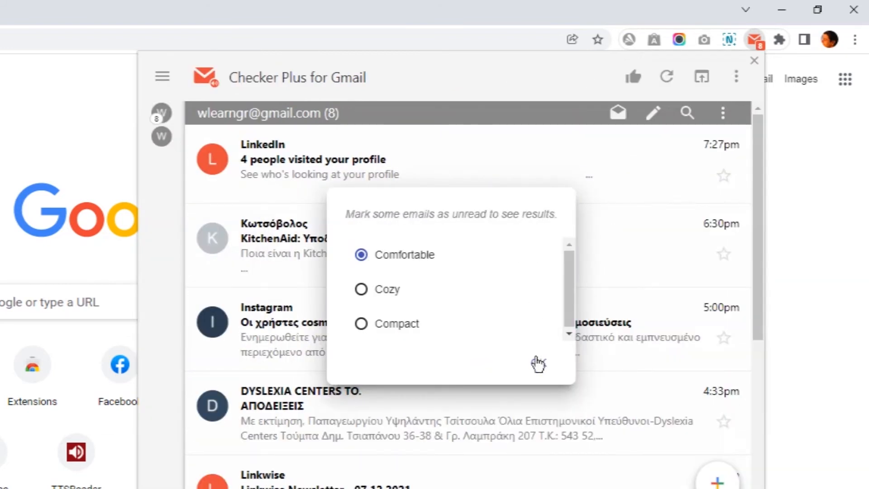
pyautogui.click(361, 289)
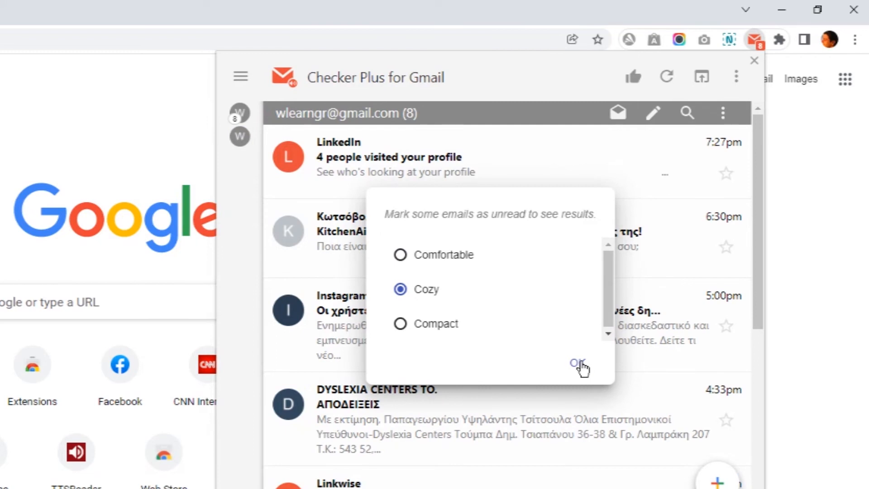
pyautogui.click(579, 363)
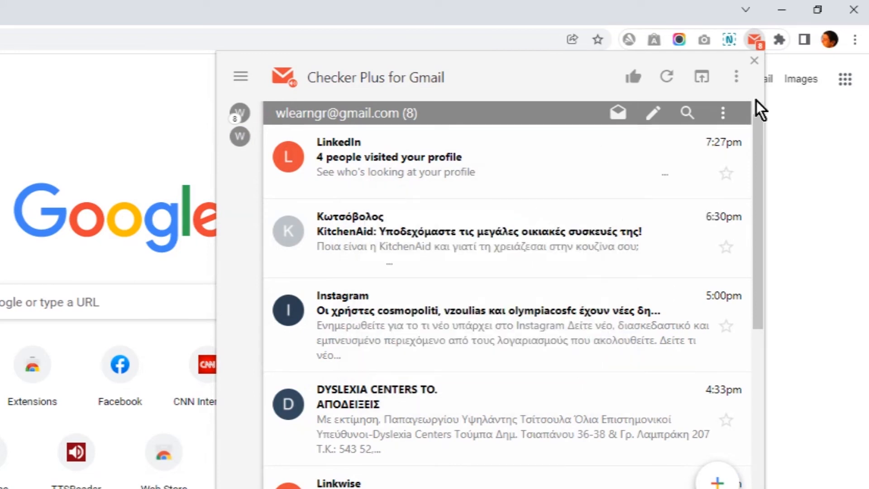
# Reset all applied skins in Skins & Themes, confirm, and close the email popup
pyautogui.click(737, 76)
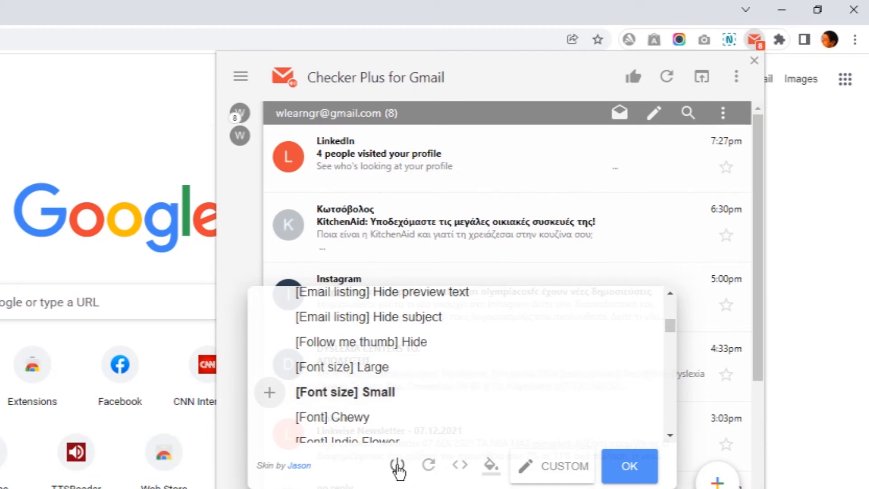
pyautogui.click(397, 465)
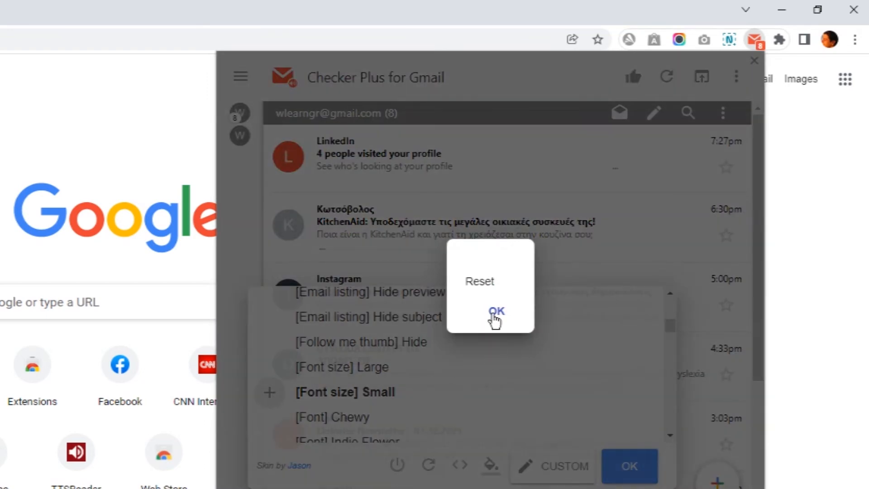
pyautogui.click(495, 311)
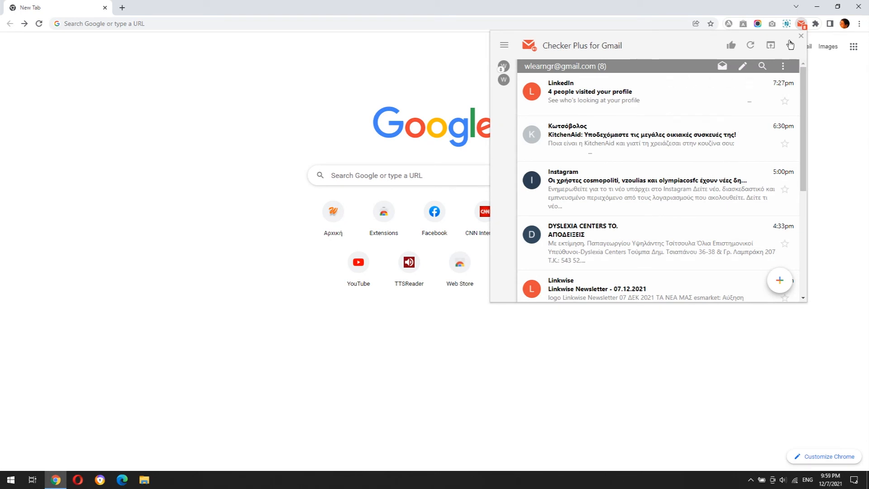
pyautogui.click(801, 37)
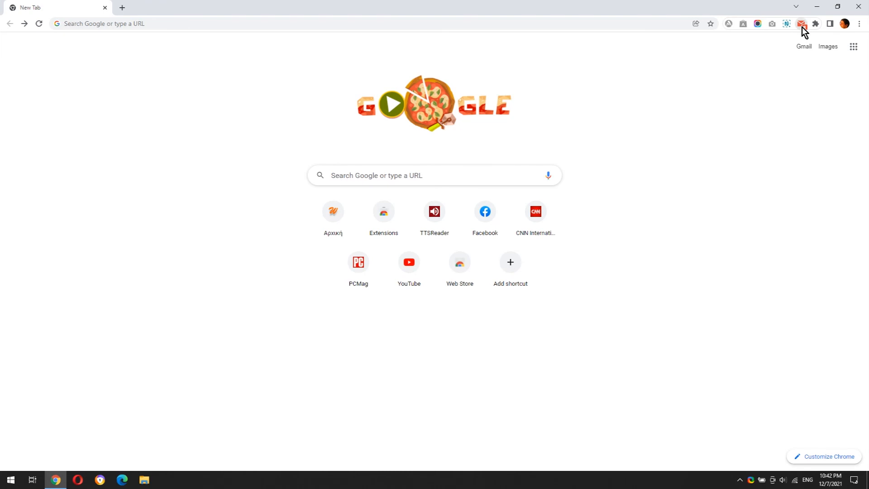
# Open the extension's Options page from the popup's three-dot menu, showing Notifications settings
pyautogui.click(799, 23)
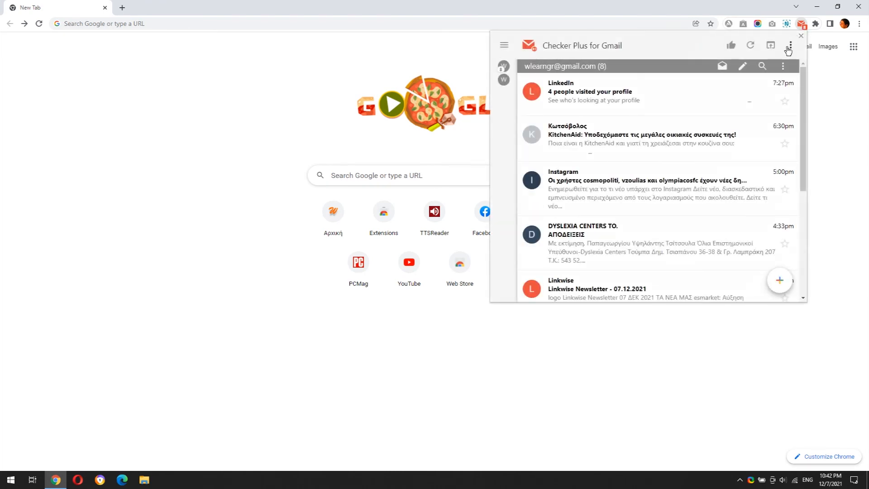
pyautogui.click(788, 45)
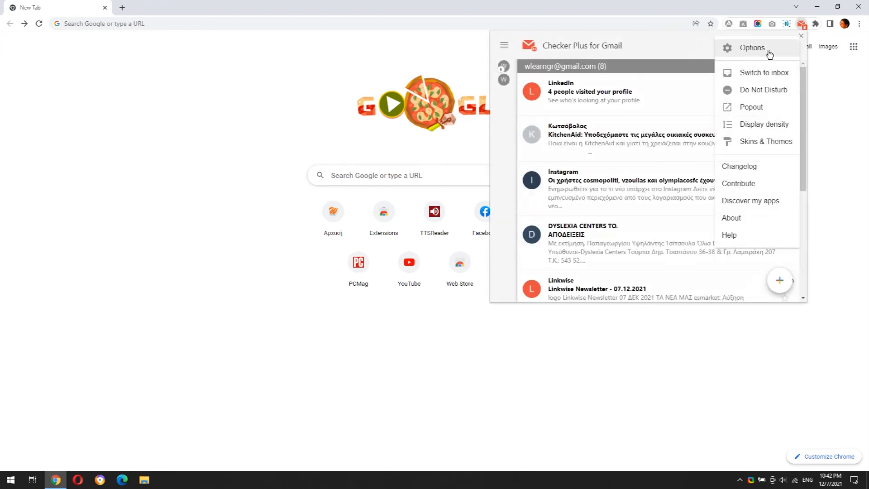
pyautogui.click(752, 48)
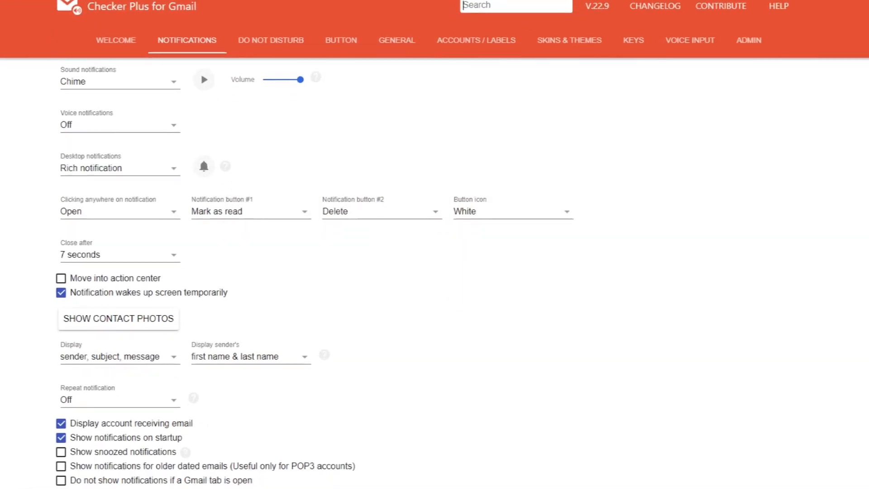
pyautogui.scroll(-3)
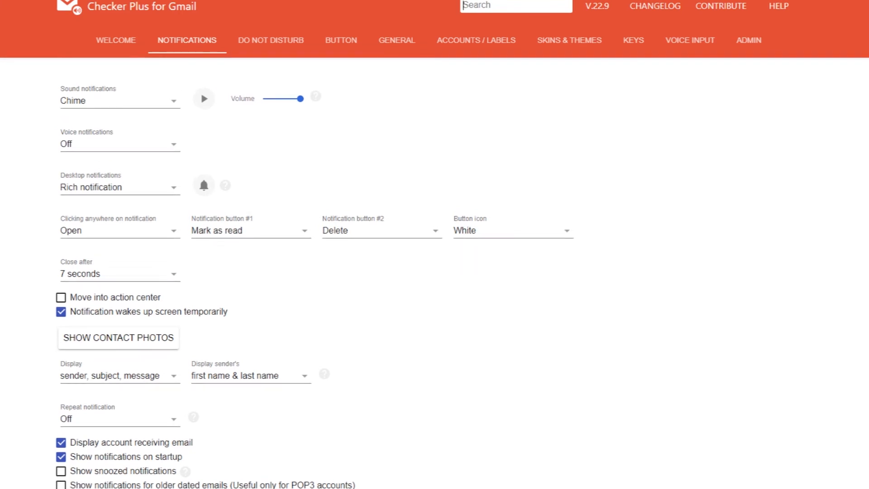
pyautogui.moveTo(306, 62)
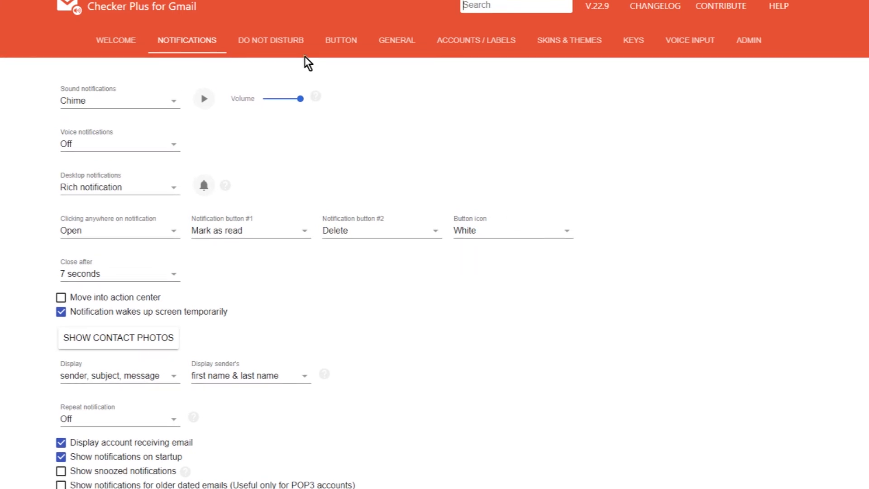
# Review the Do Not Disturb and Button tabs, ending on the General settings
pyautogui.click(270, 39)
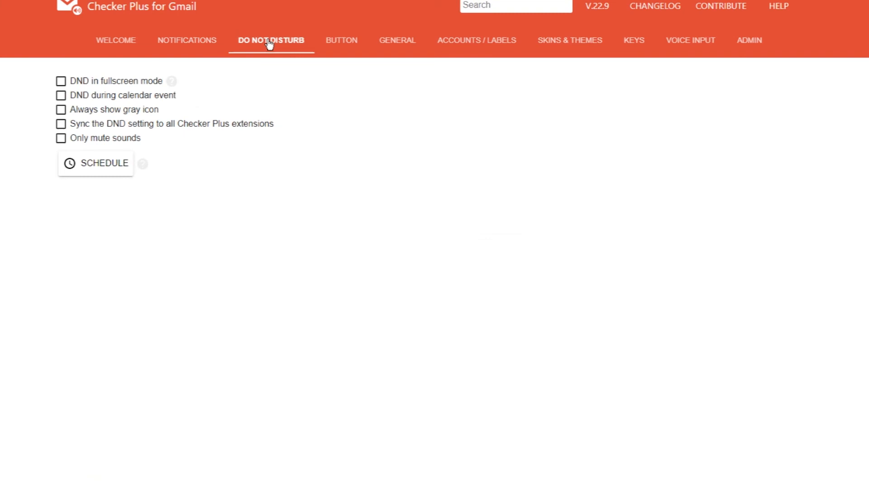
pyautogui.moveTo(341, 44)
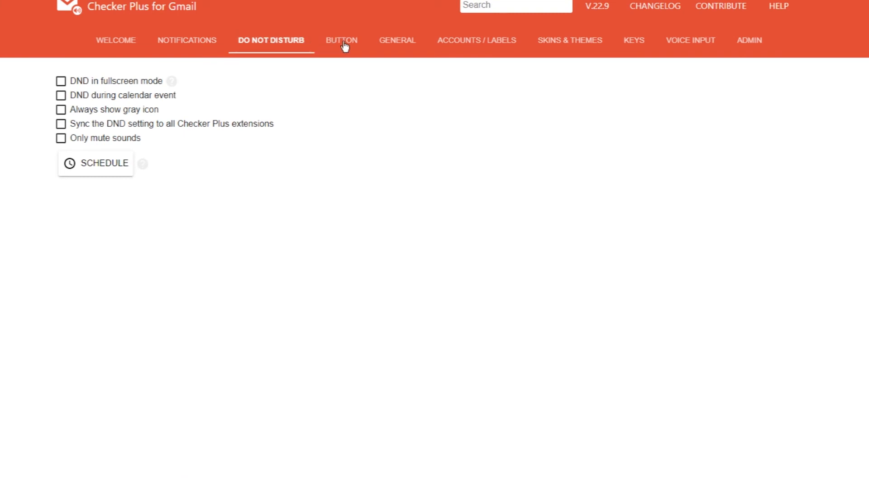
pyautogui.click(342, 40)
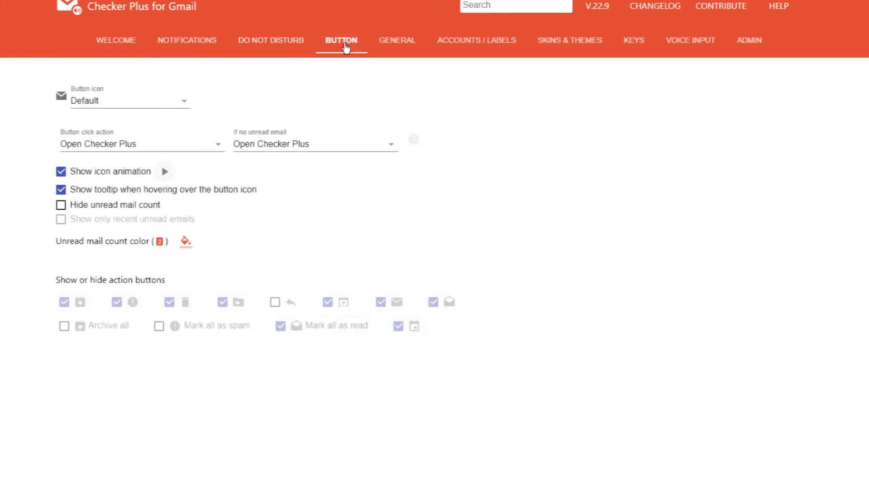
pyautogui.moveTo(390, 45)
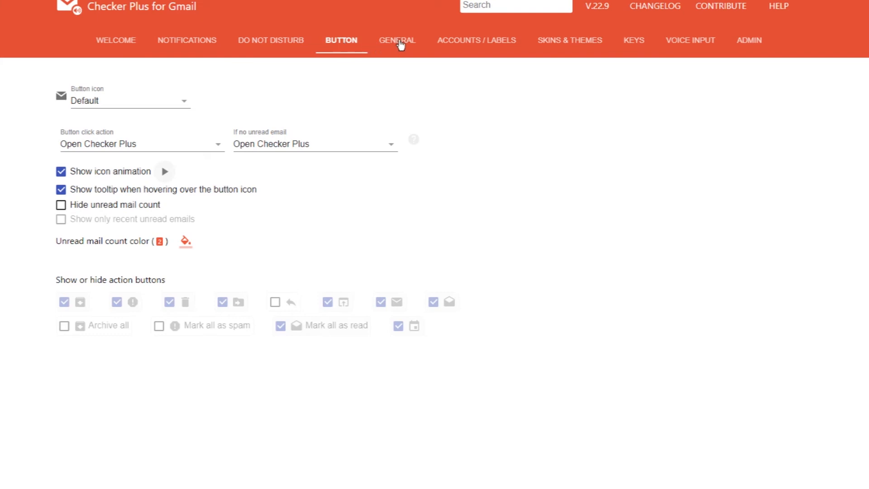
pyautogui.click(396, 40)
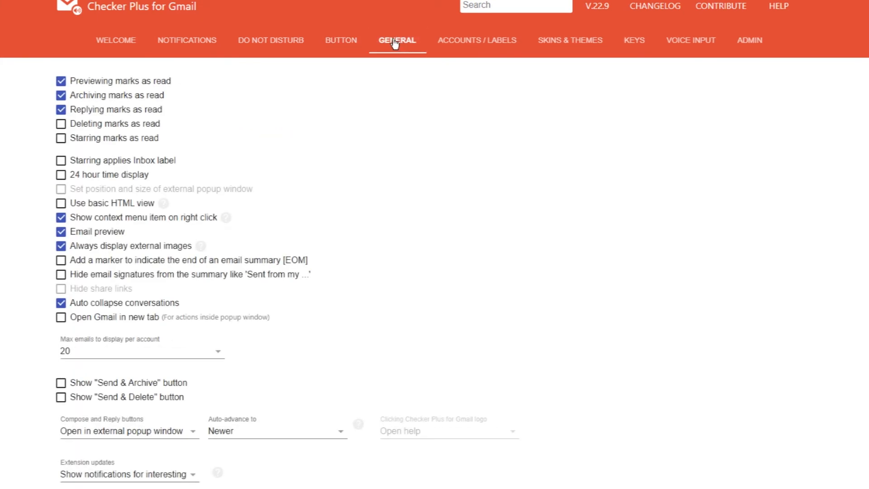
pyautogui.moveTo(420, 45)
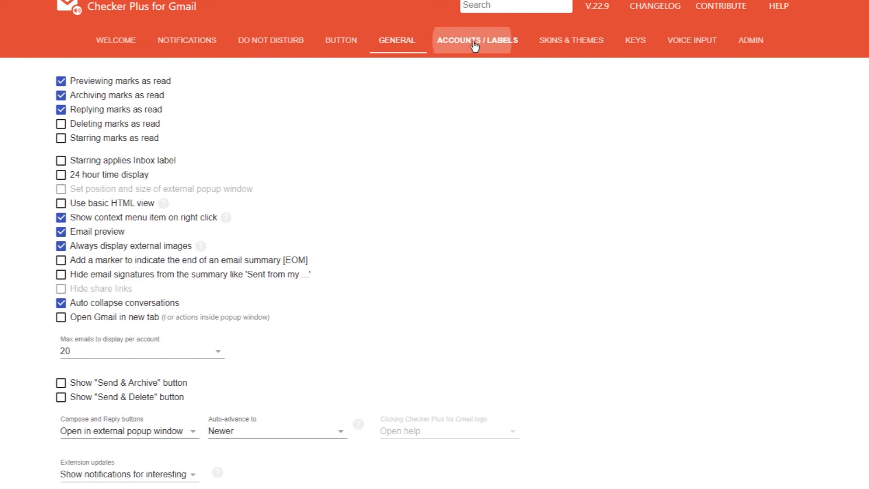
# Review Accounts/Labels, Skins & Themes, Keys and Voice Input tabs, ending on Admin
pyautogui.click(475, 40)
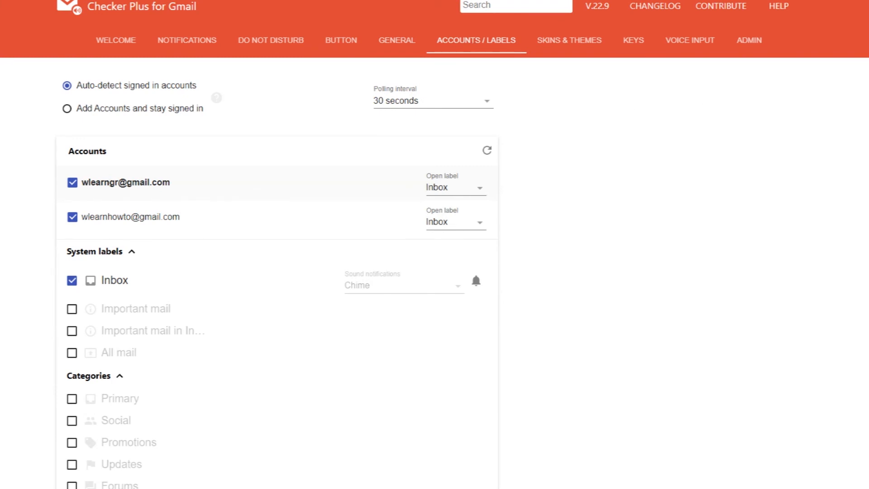
pyautogui.scroll(-3)
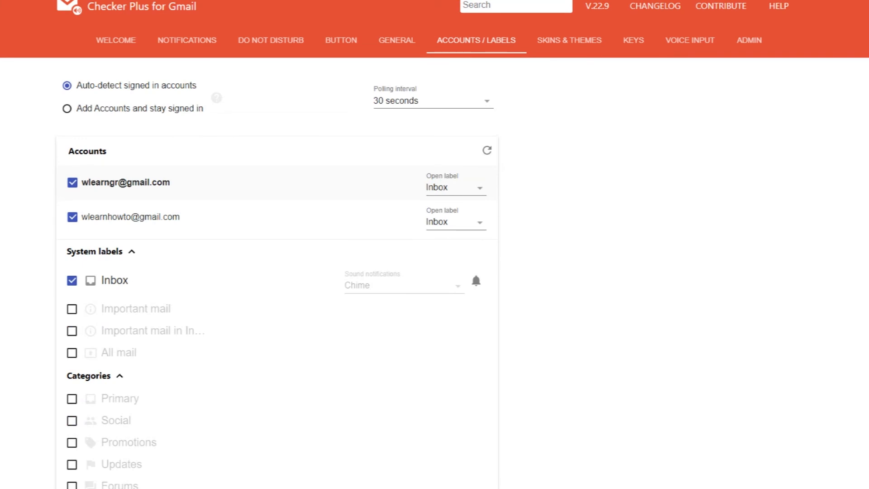
pyautogui.click(568, 40)
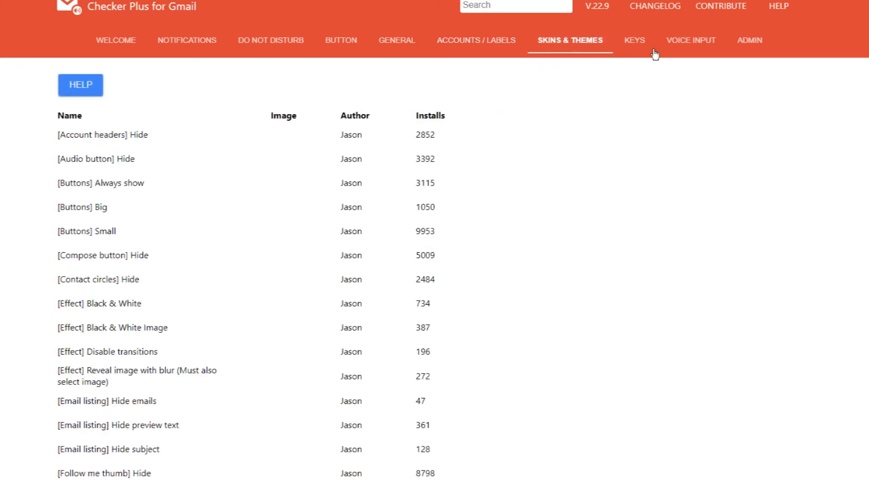
pyautogui.click(633, 40)
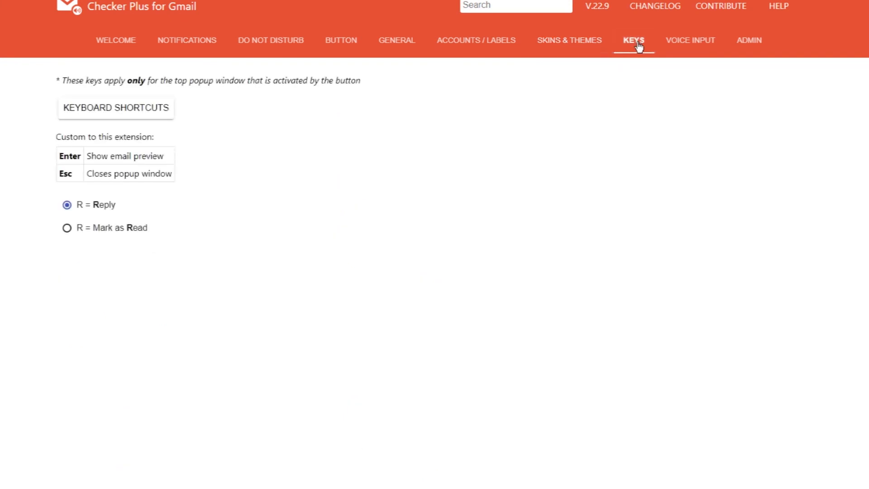
pyautogui.moveTo(690, 40)
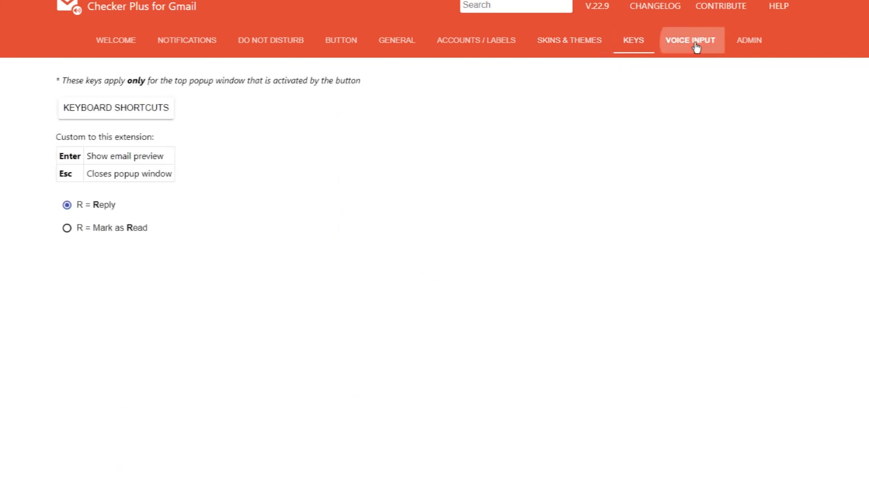
pyautogui.click(689, 40)
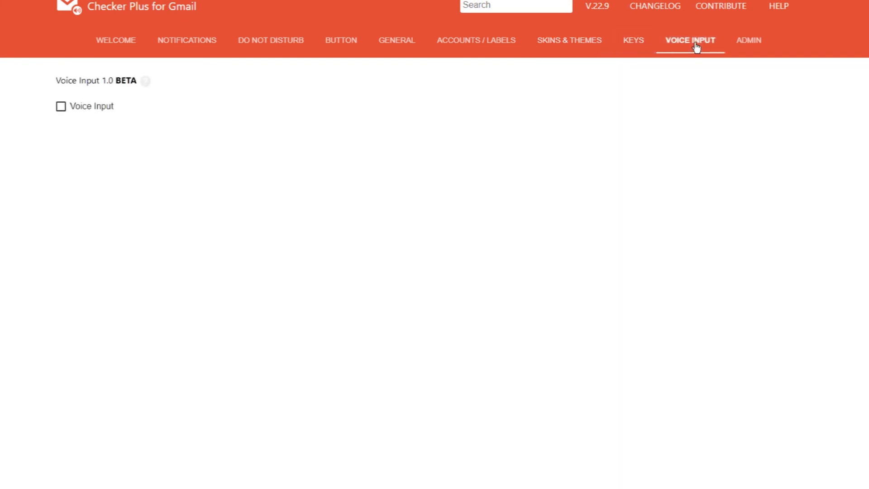
pyautogui.click(749, 40)
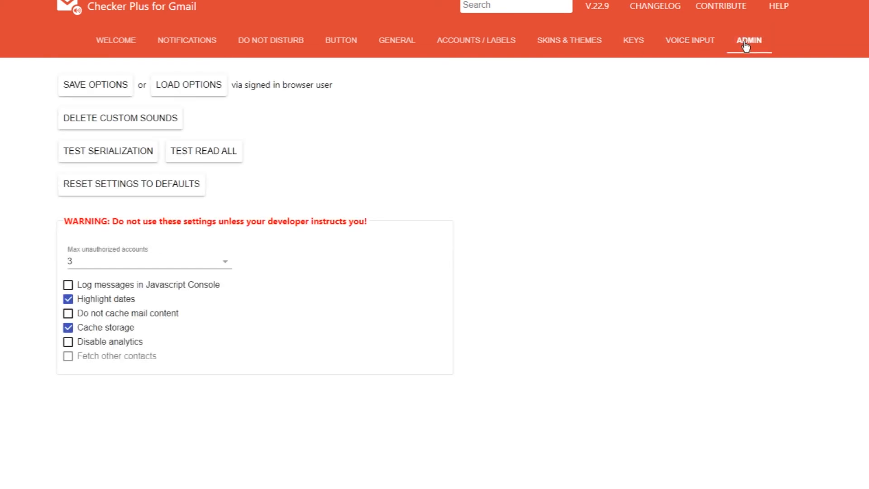